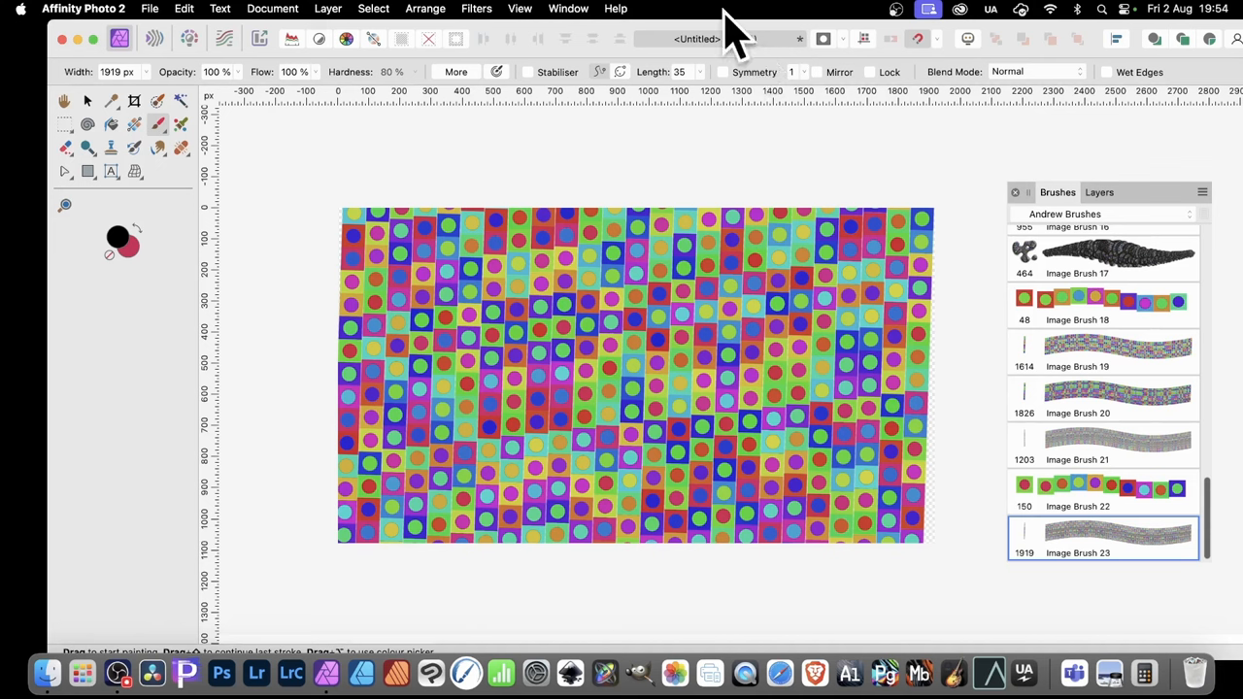
# - Switch to the Move Tool and reveal the shape tools flyout
pyautogui.click(86, 101)
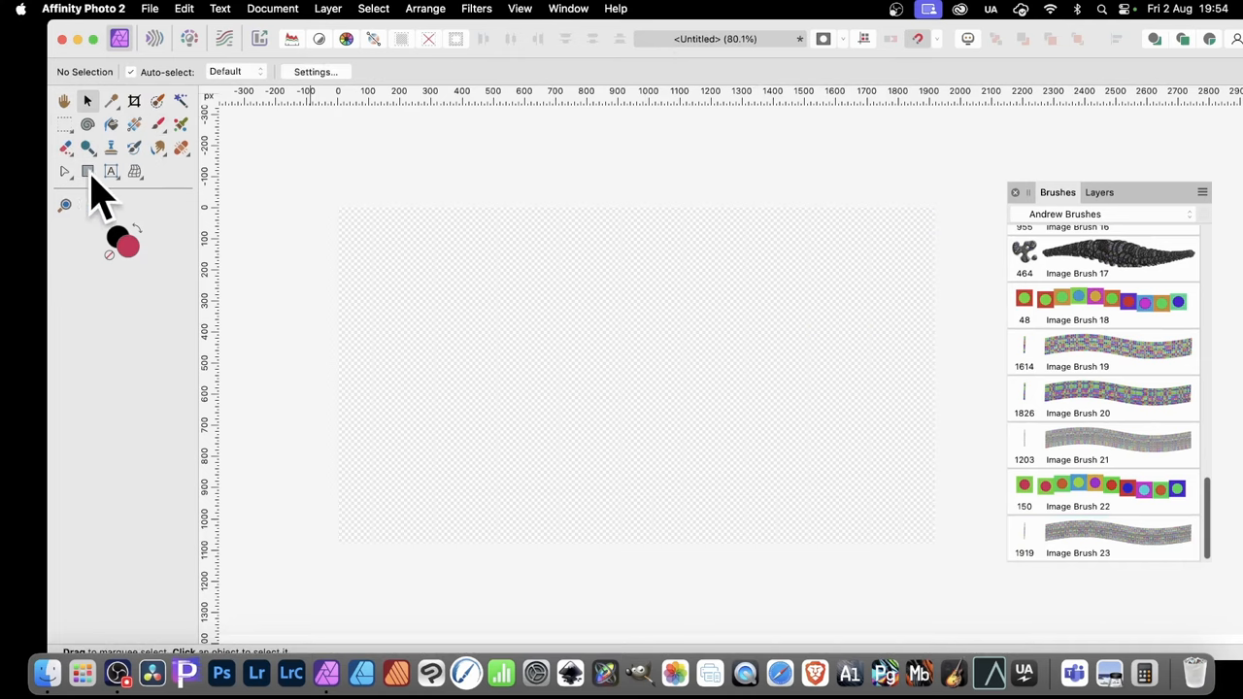
pyautogui.click(88, 171)
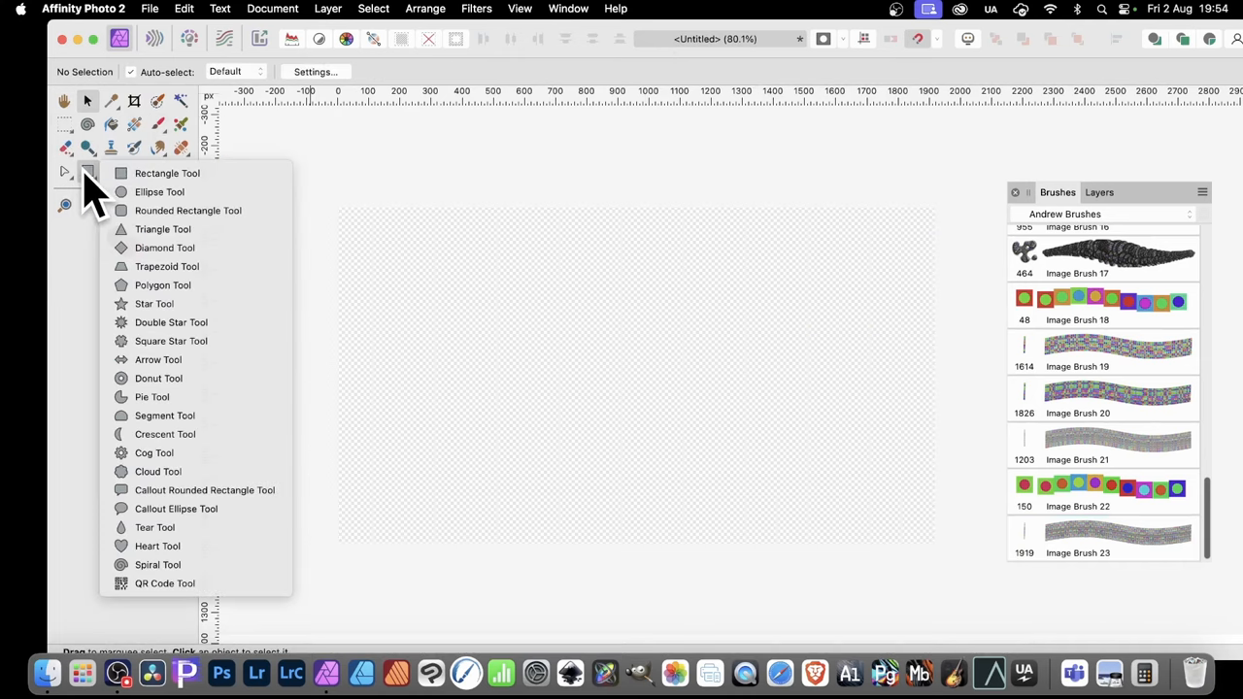
# - Draw a red square with the Rectangle Tool, then a yellow-filled circle inside it with the Ellipse Tool
pyautogui.click(167, 173)
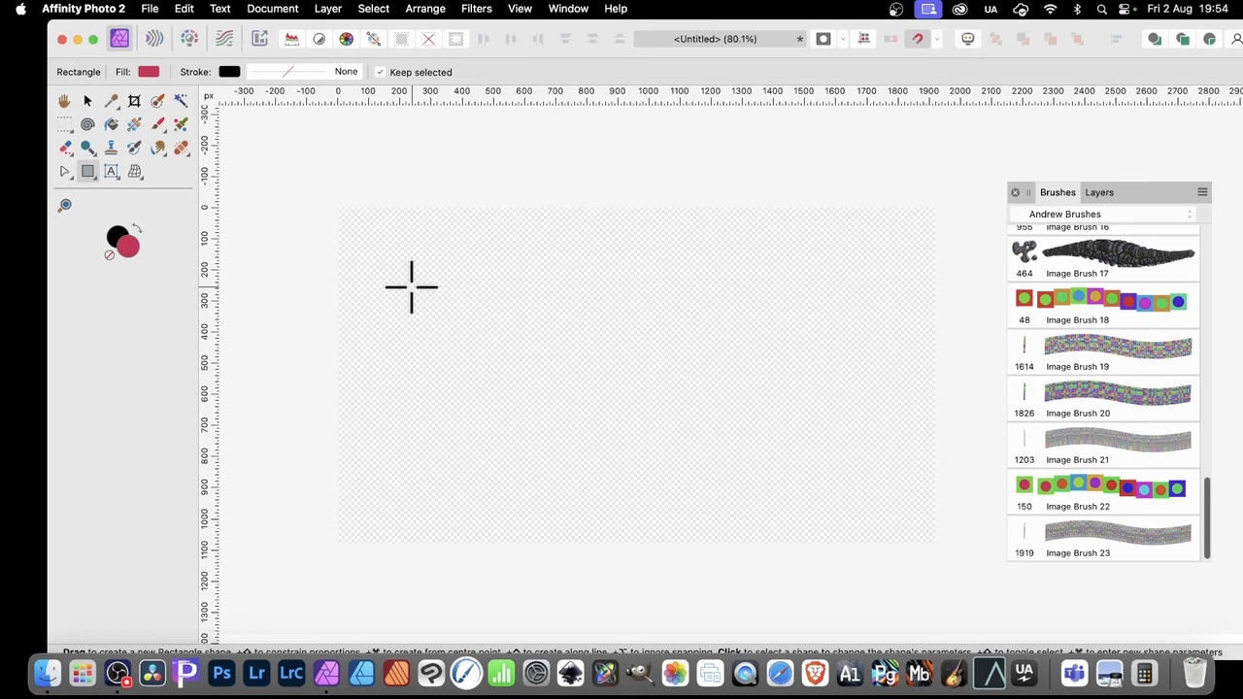
pyautogui.moveTo(411, 288); pyautogui.dragTo(512, 389)
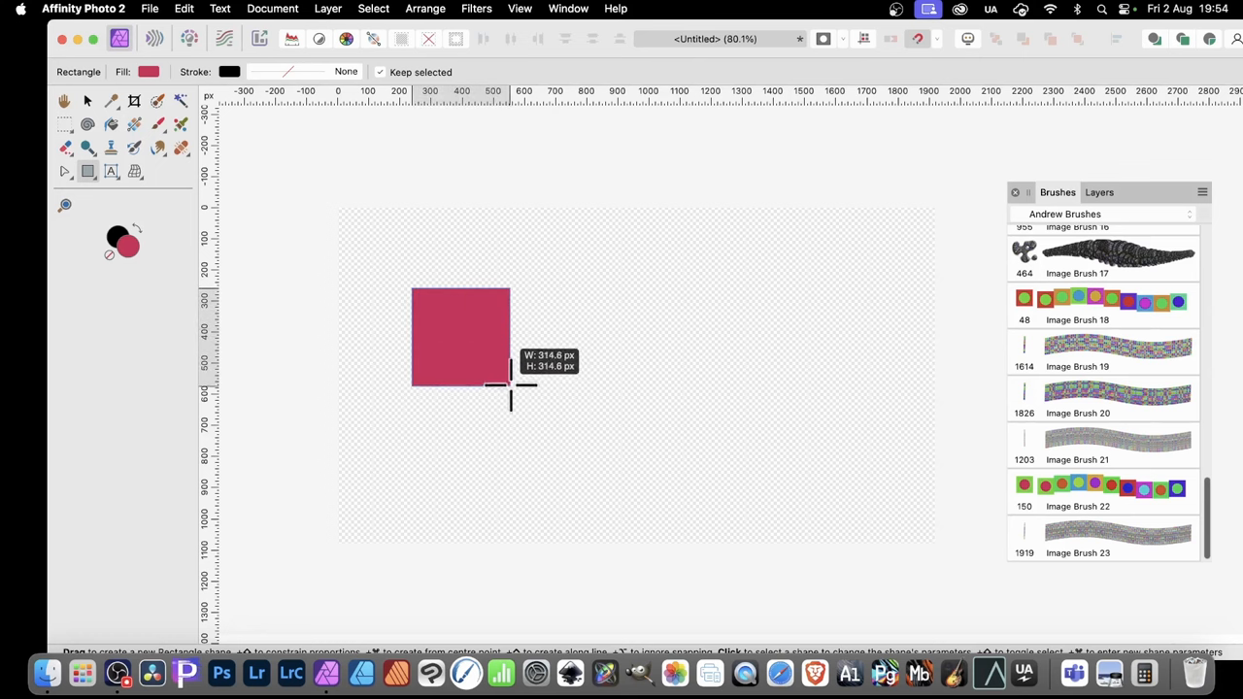
pyautogui.moveTo(412, 291); pyautogui.dragTo(521, 396)
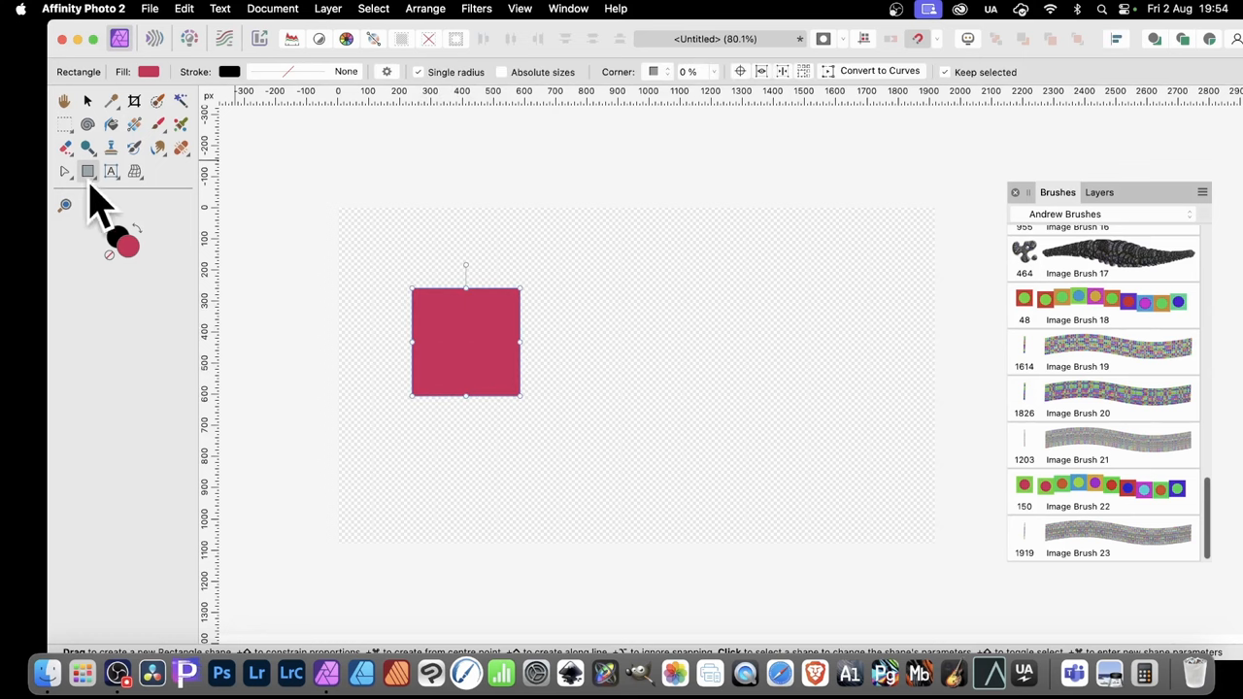
pyautogui.click(88, 171)
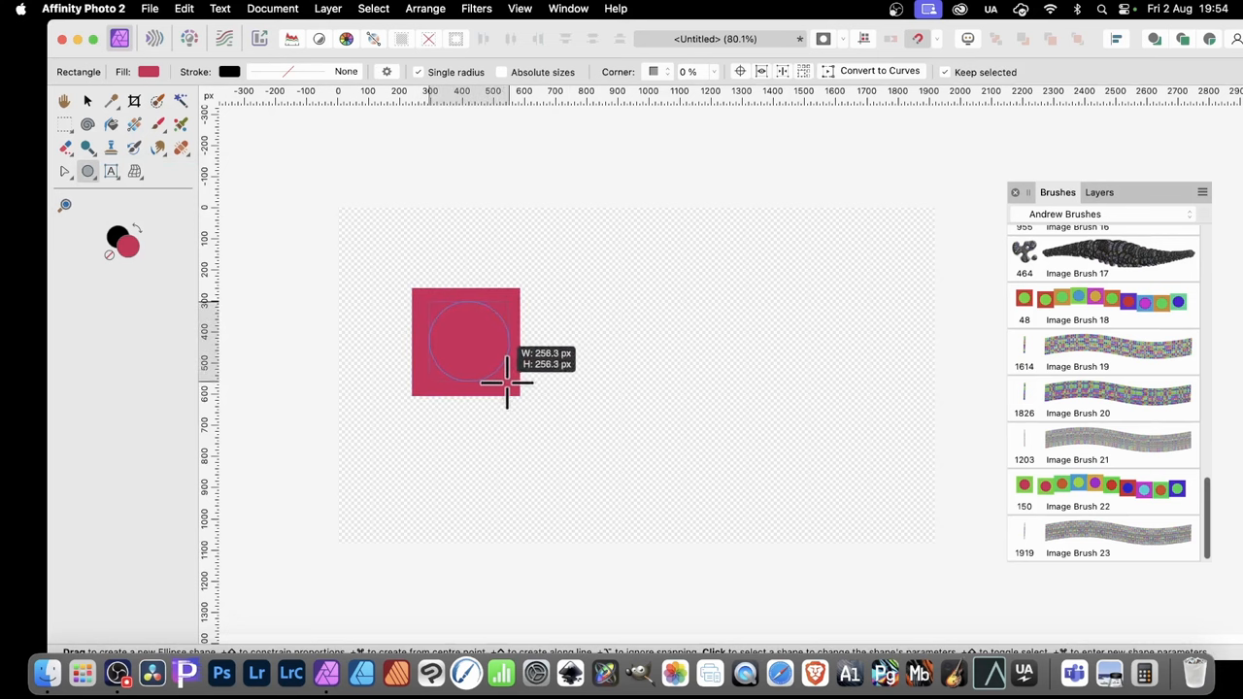
pyautogui.click(148, 70)
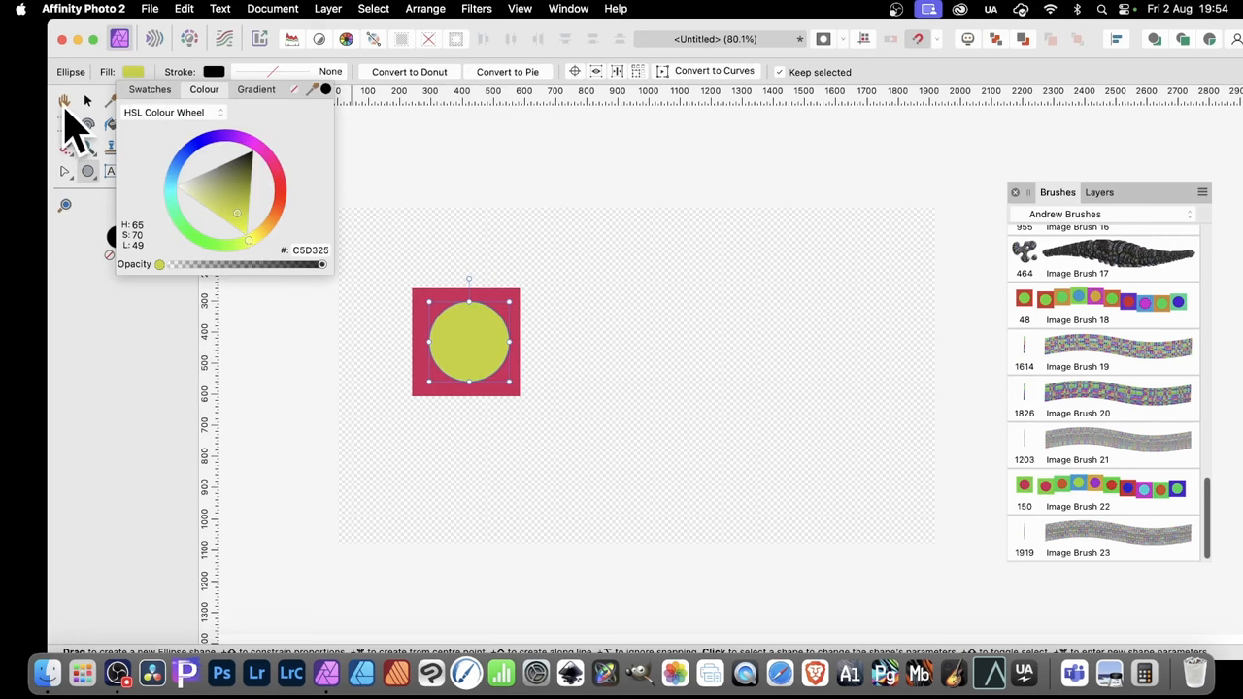
pyautogui.click(85, 101)
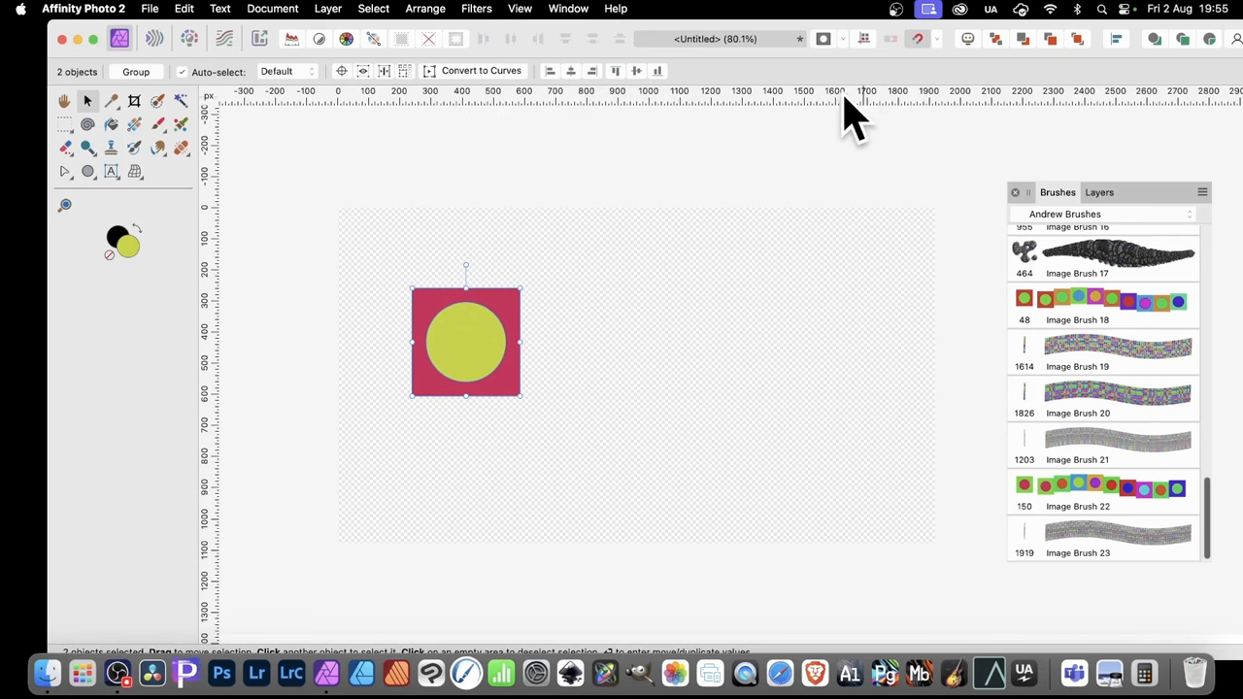
pyautogui.moveTo(490, 345)
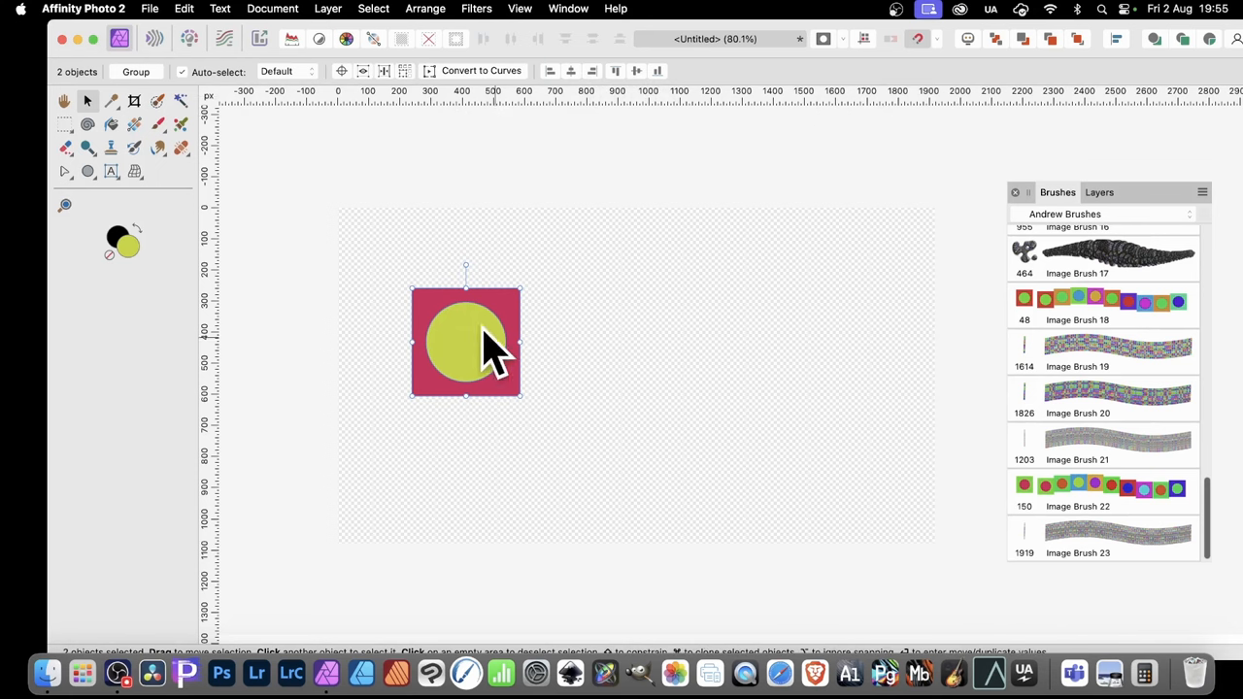
# - Rasterise the square and circle into a single pixel layer via the context menu
pyautogui.rightClick(476, 346)
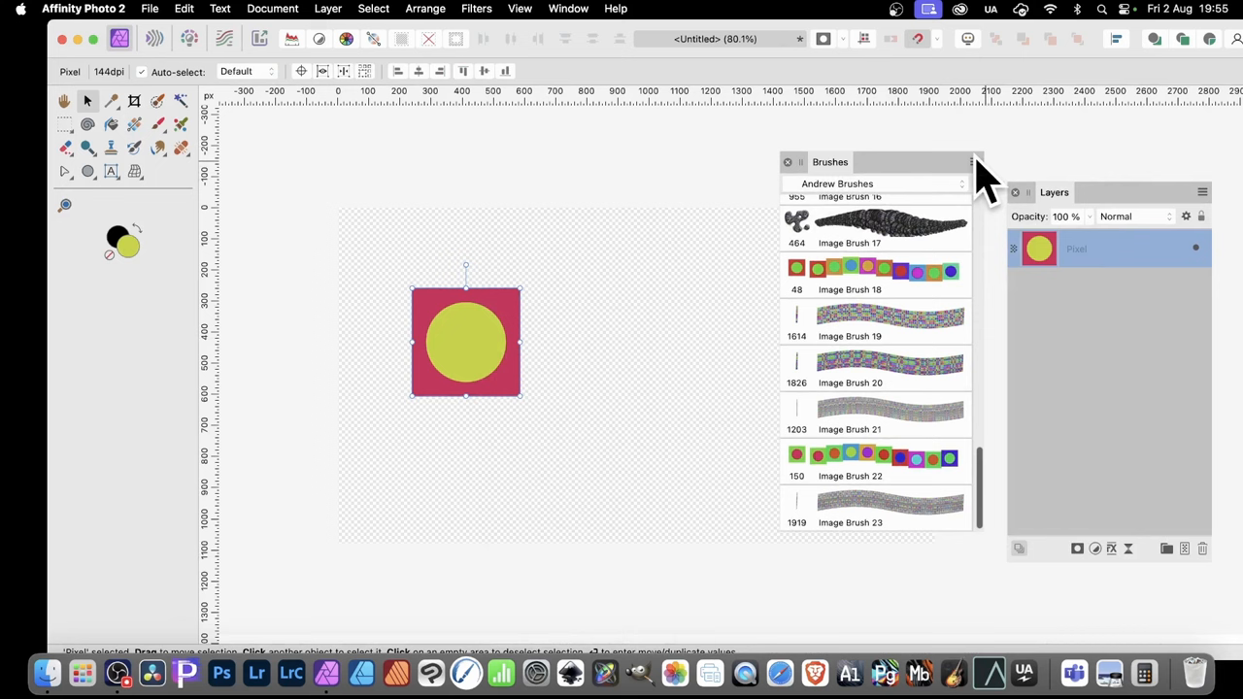
# - Create Image Brush 24 from the square-and-circle pixels using New Brush from Selection
pyautogui.click(975, 164)
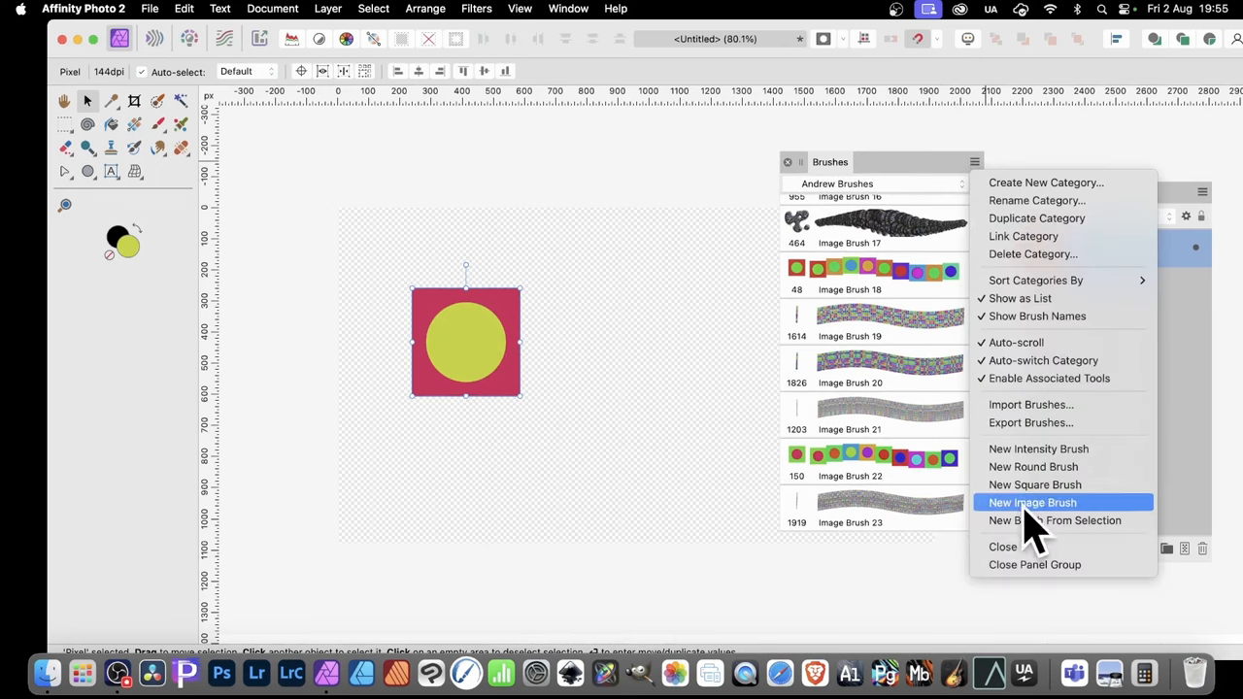
pyautogui.moveTo(1049, 521)
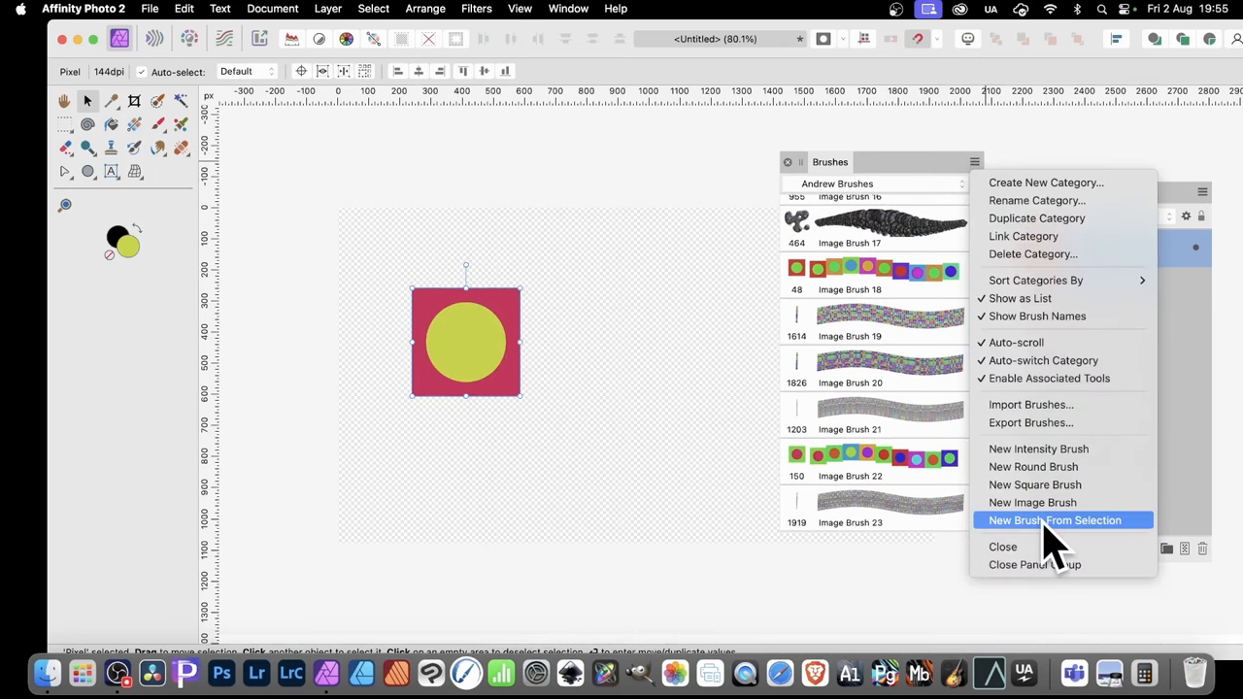
pyautogui.click(1054, 520)
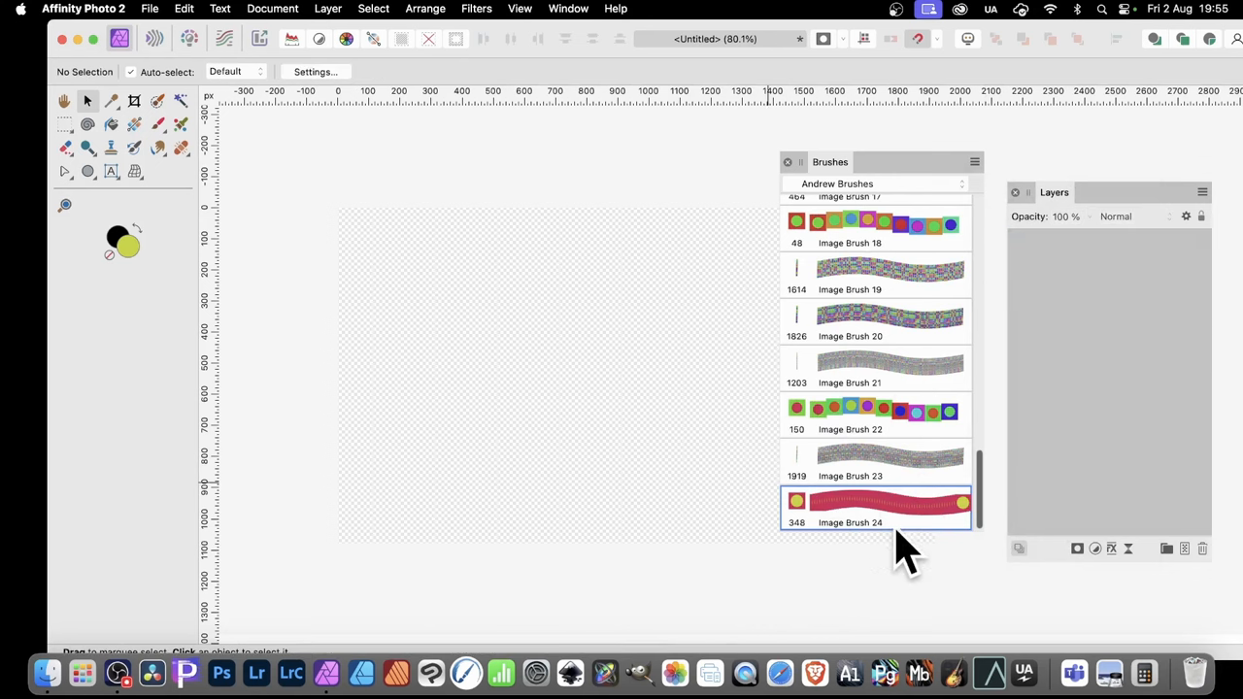
# - Set Image Brush 24's Spacing to 99% in its General settings so stamps separate
pyautogui.doubleClick(877, 502)
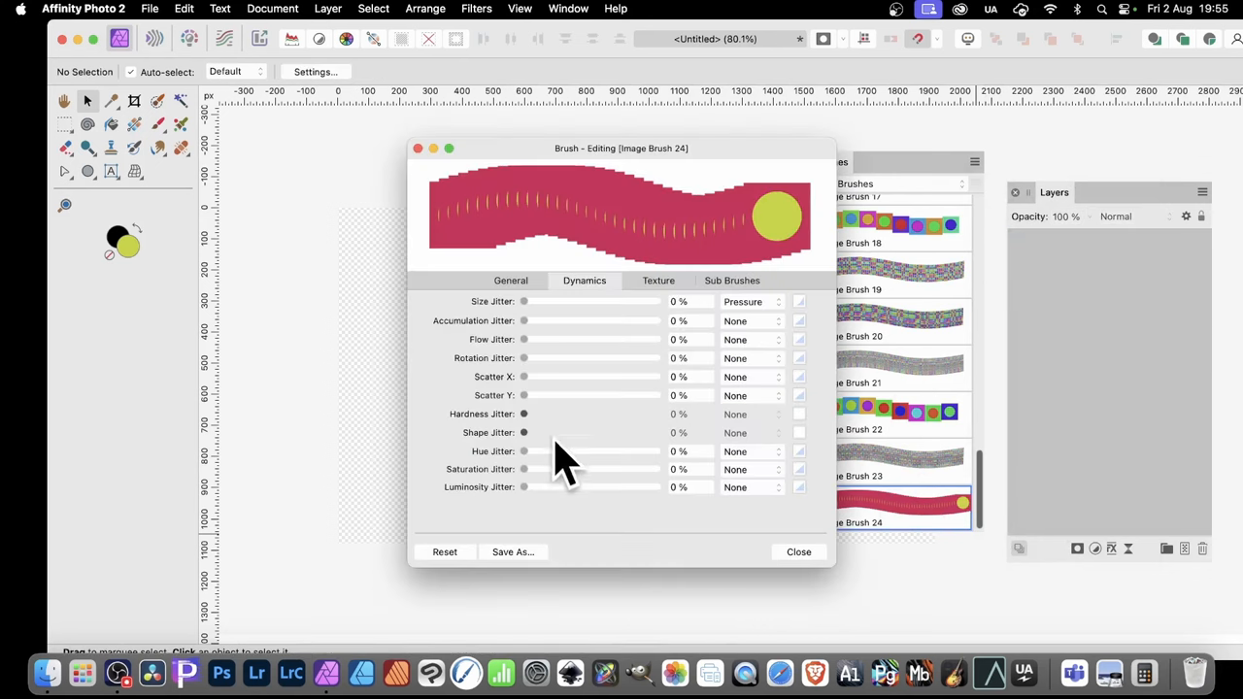
pyautogui.click(509, 280)
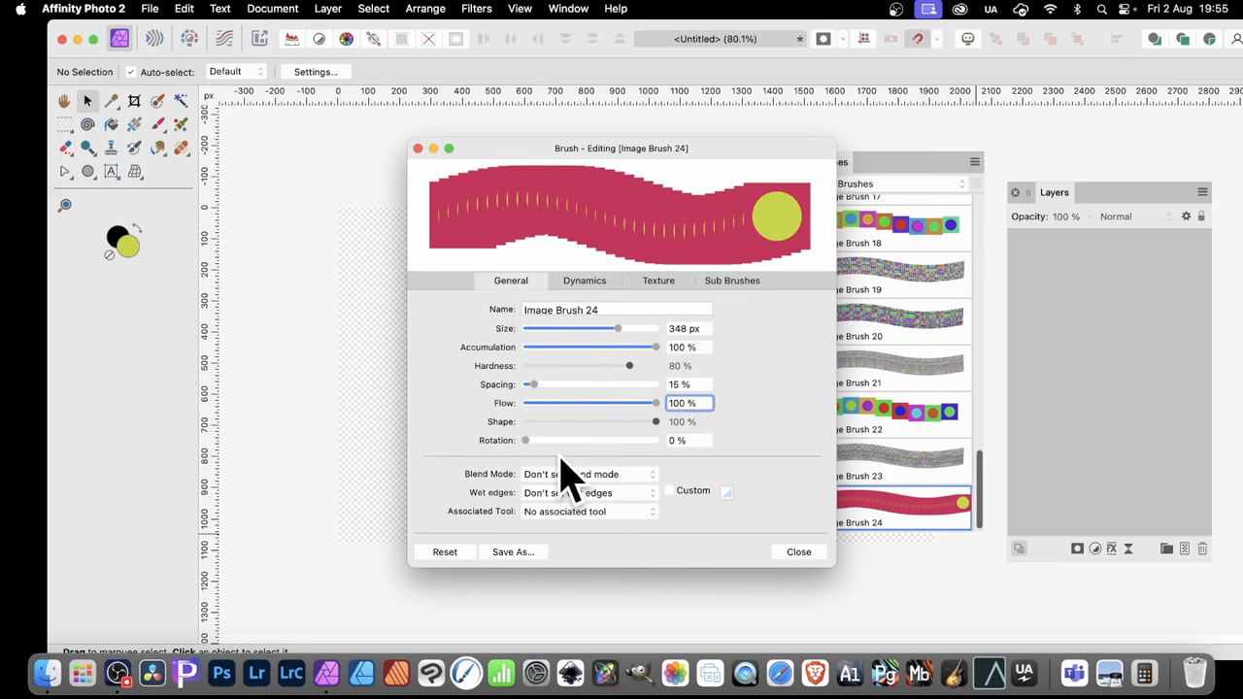
pyautogui.moveTo(533, 384); pyautogui.dragTo(559, 385)
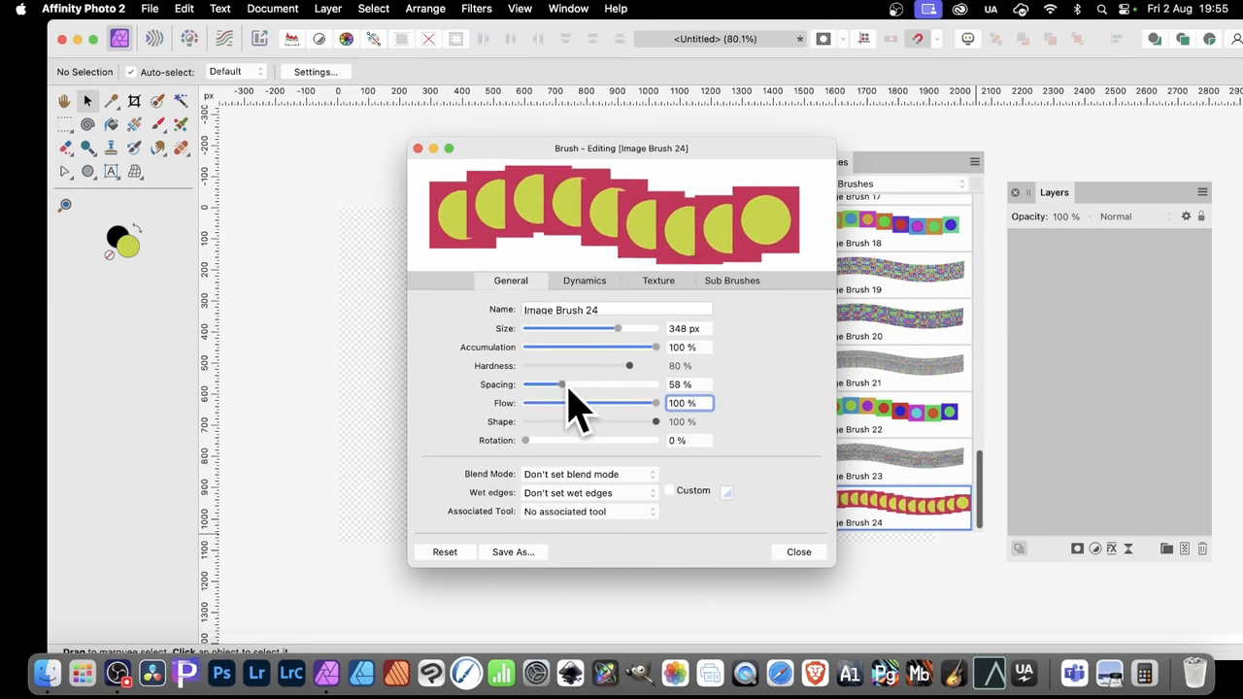
pyautogui.moveTo(560, 385); pyautogui.dragTo(575, 385)
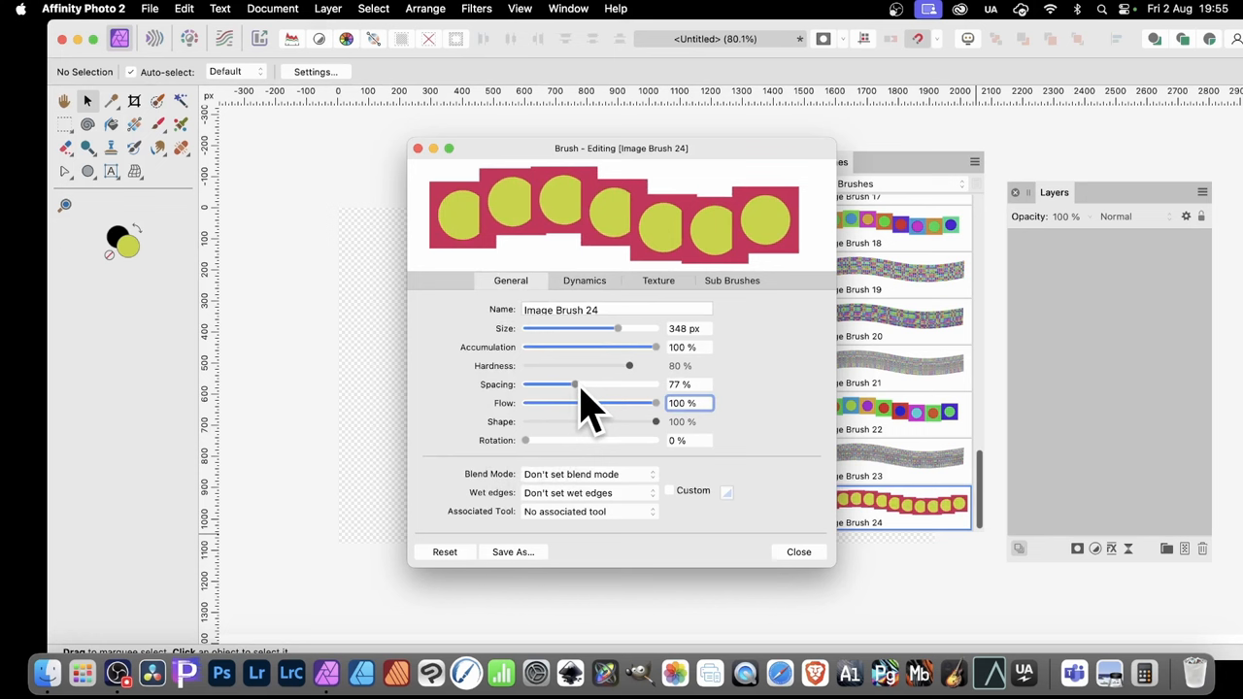
pyautogui.moveTo(575, 385); pyautogui.dragTo(580, 384)
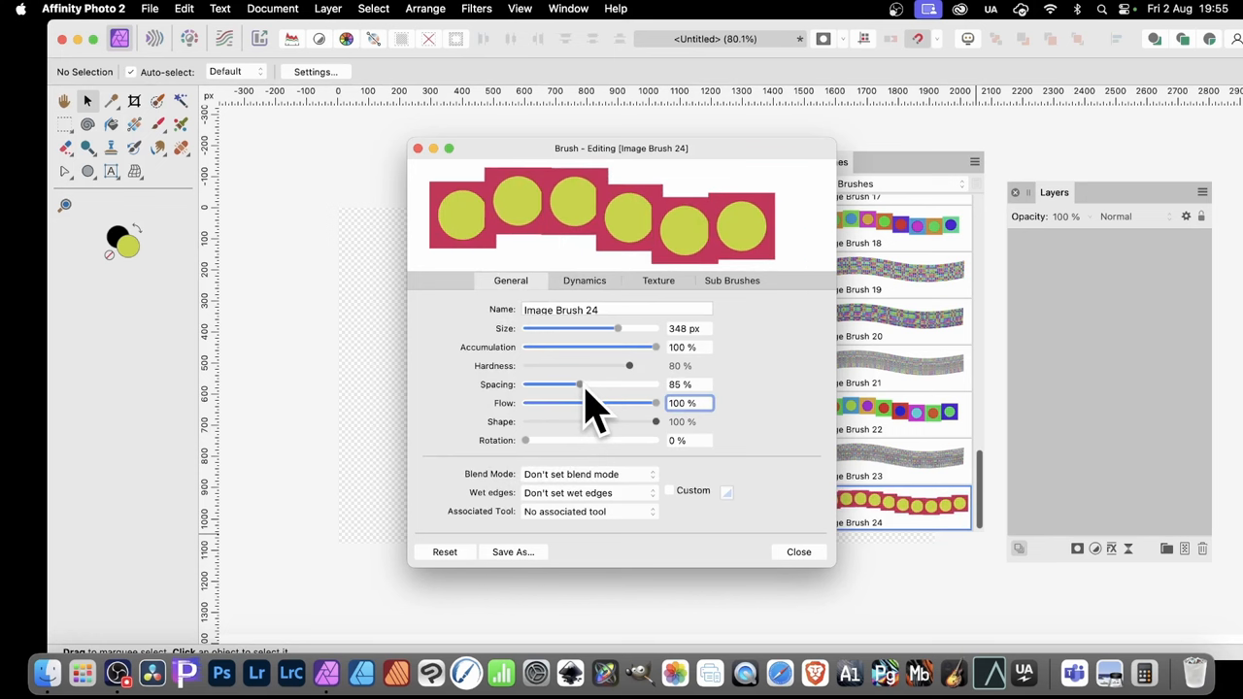
pyautogui.moveTo(579, 385); pyautogui.dragTo(587, 385)
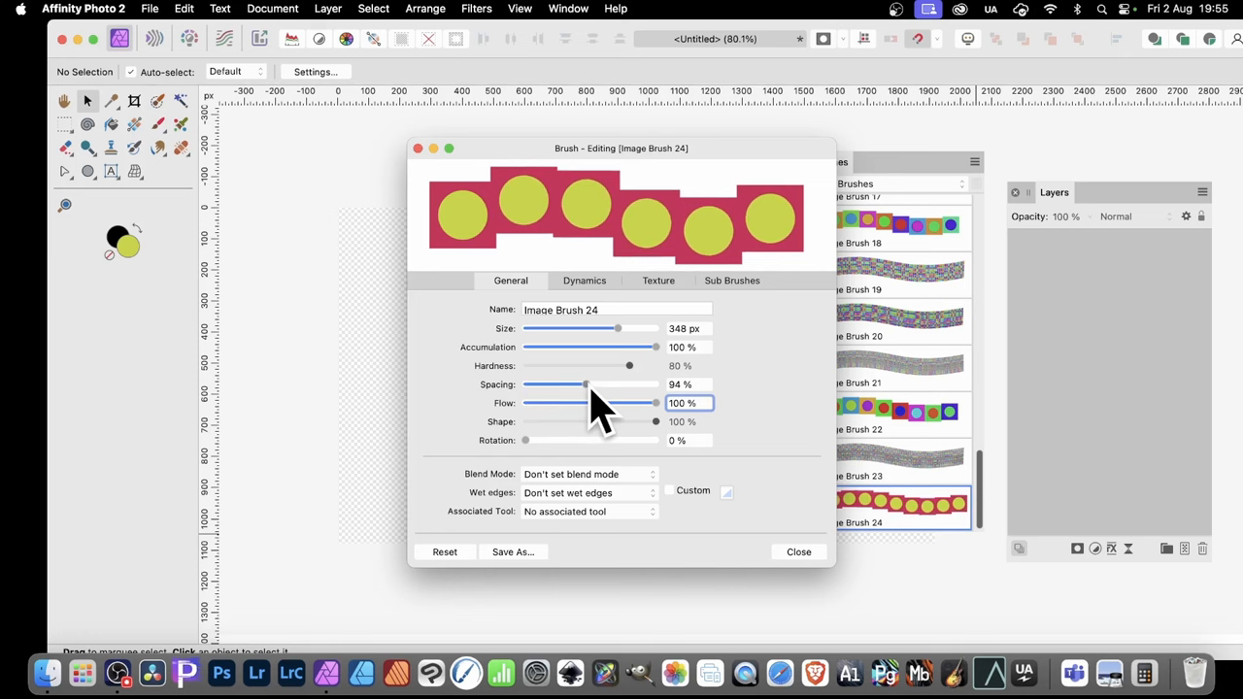
pyautogui.moveTo(582, 384); pyautogui.dragTo(591, 384)
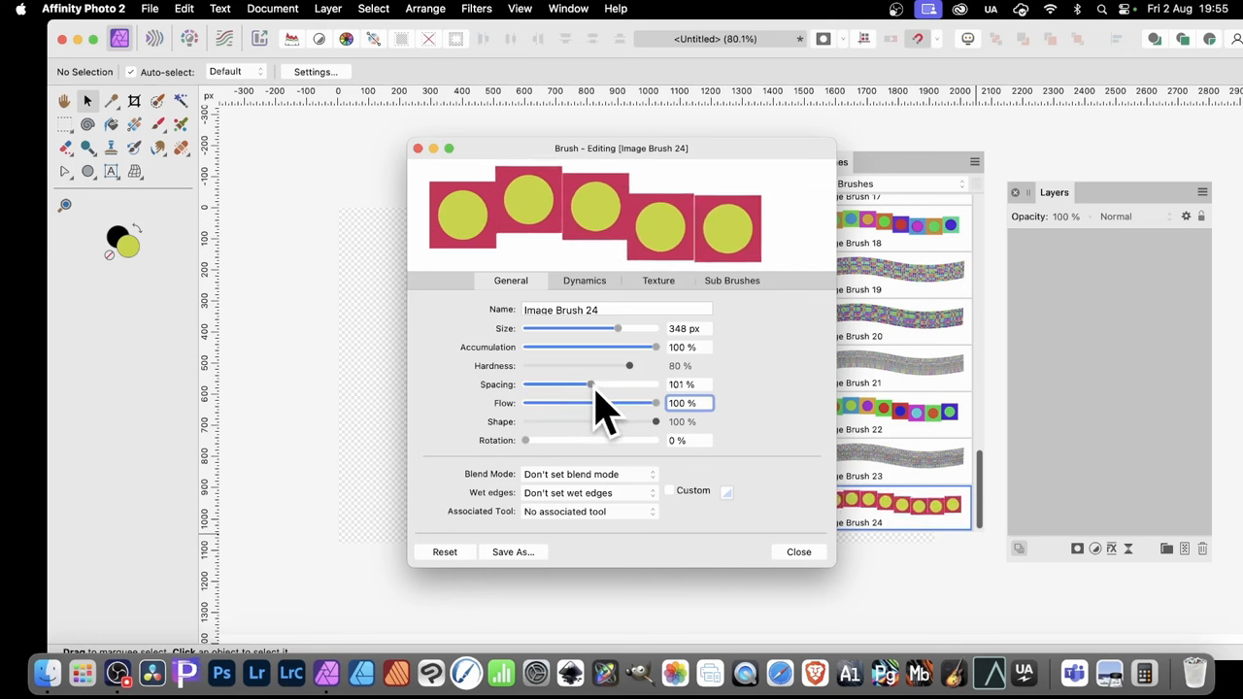
pyautogui.moveTo(590, 385); pyautogui.dragTo(589, 384)
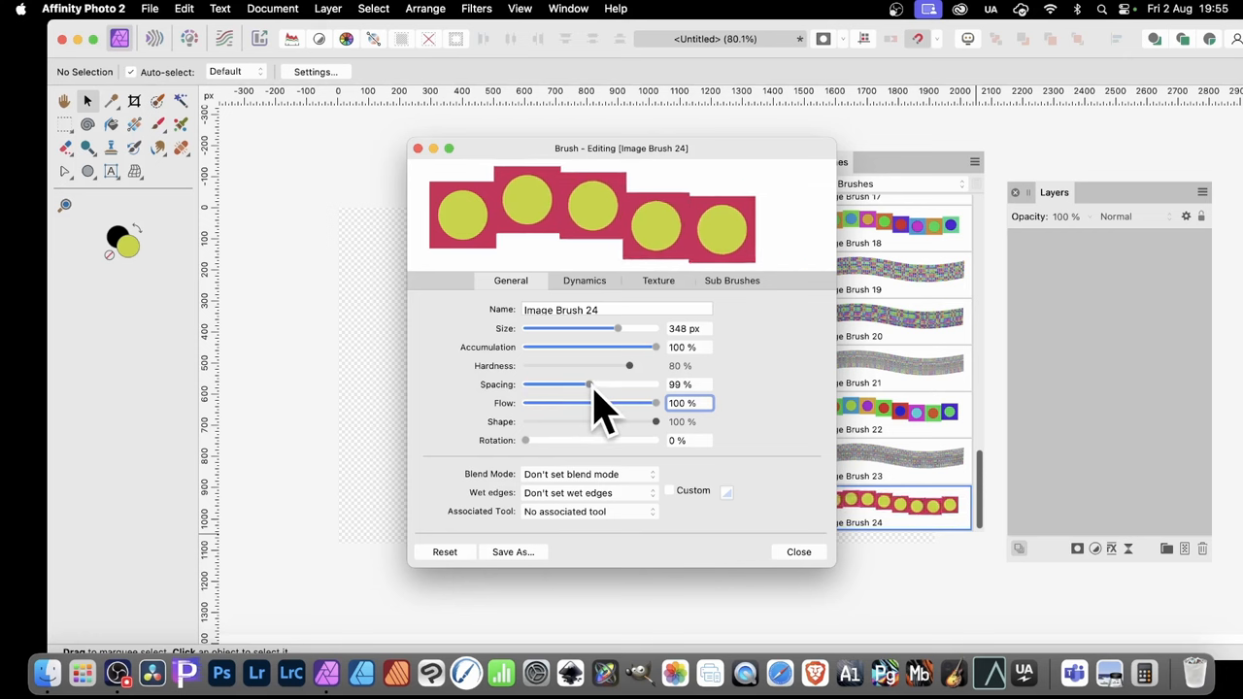
pyautogui.moveTo(592, 217)
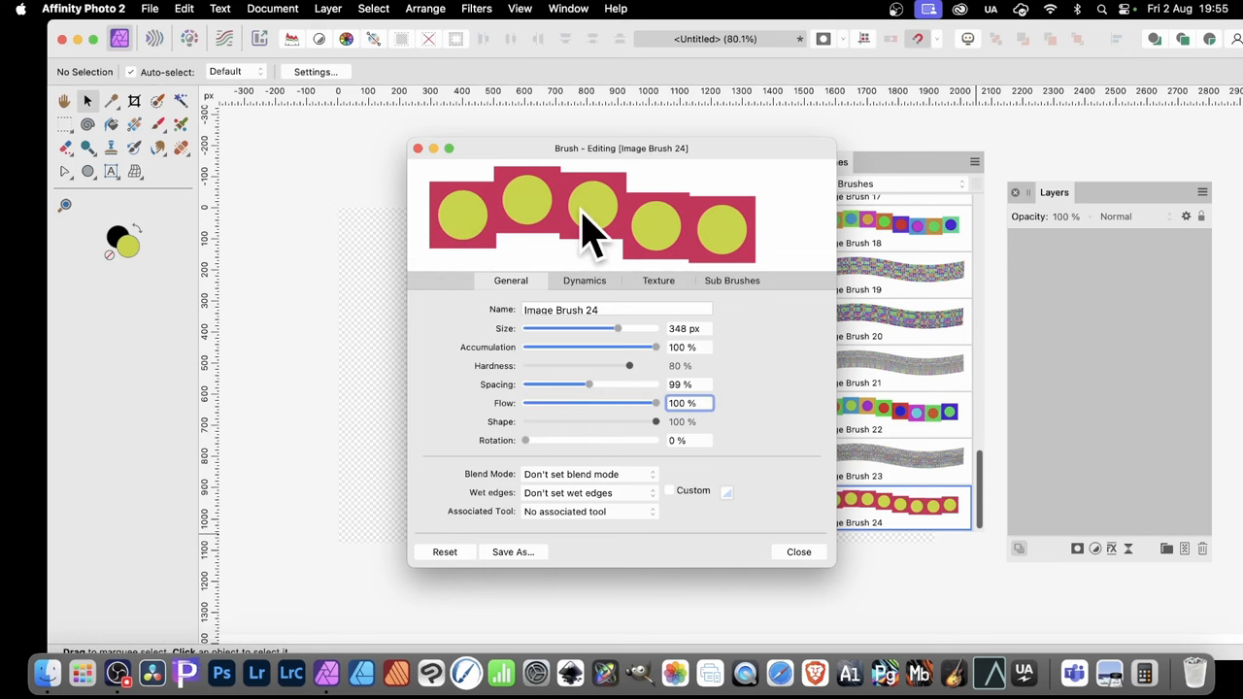
pyautogui.moveTo(462, 243)
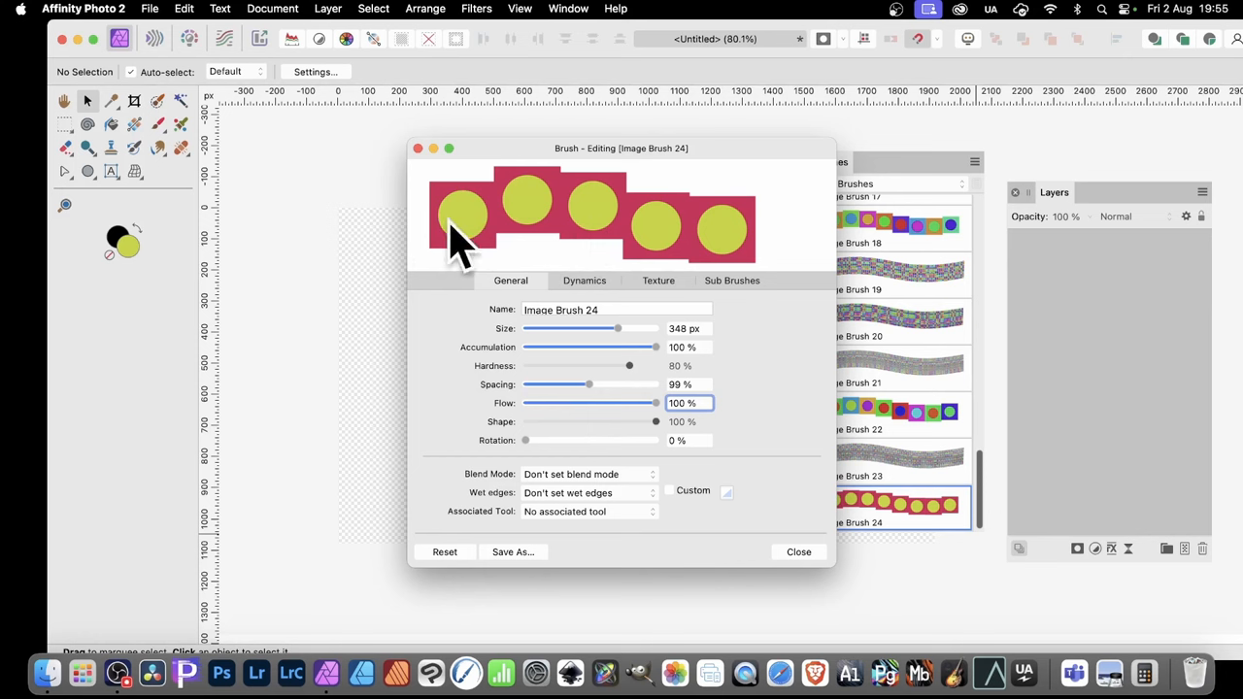
pyautogui.moveTo(561, 481)
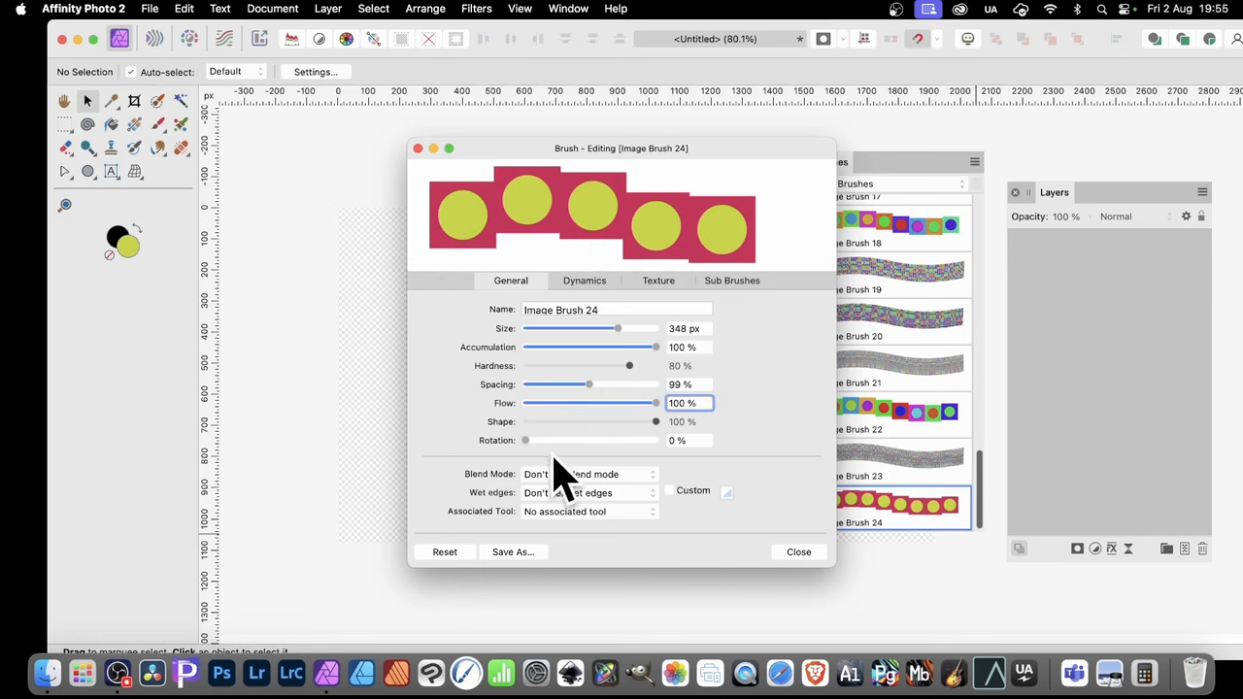
pyautogui.click(584, 280)
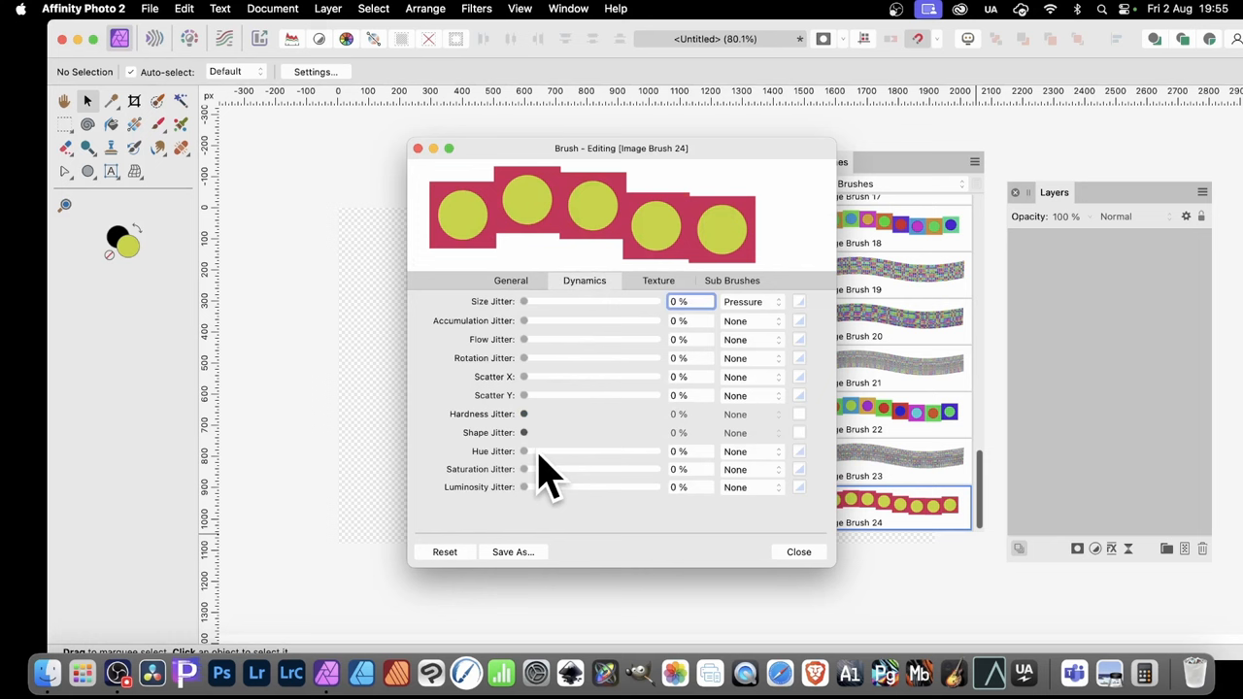
# - Give Image Brush 24 100% Hue Jitter with the Random controller and close its settings
pyautogui.moveTo(524, 451); pyautogui.dragTo(656, 451)
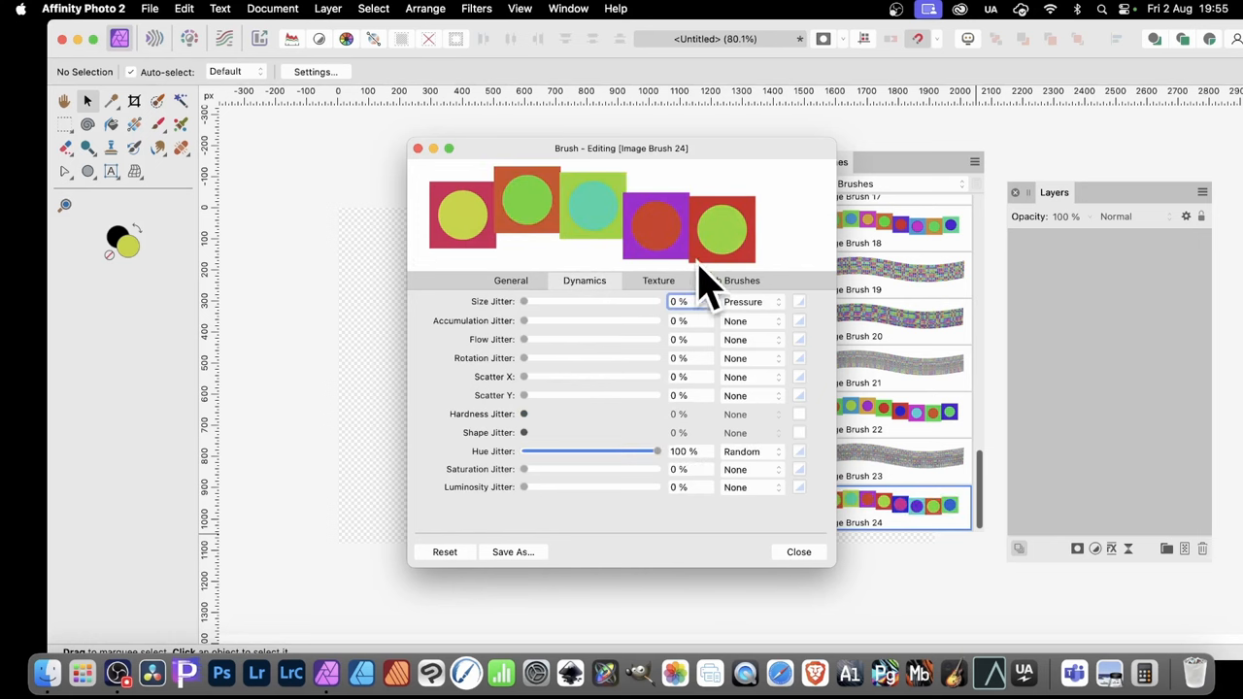
pyautogui.click(799, 552)
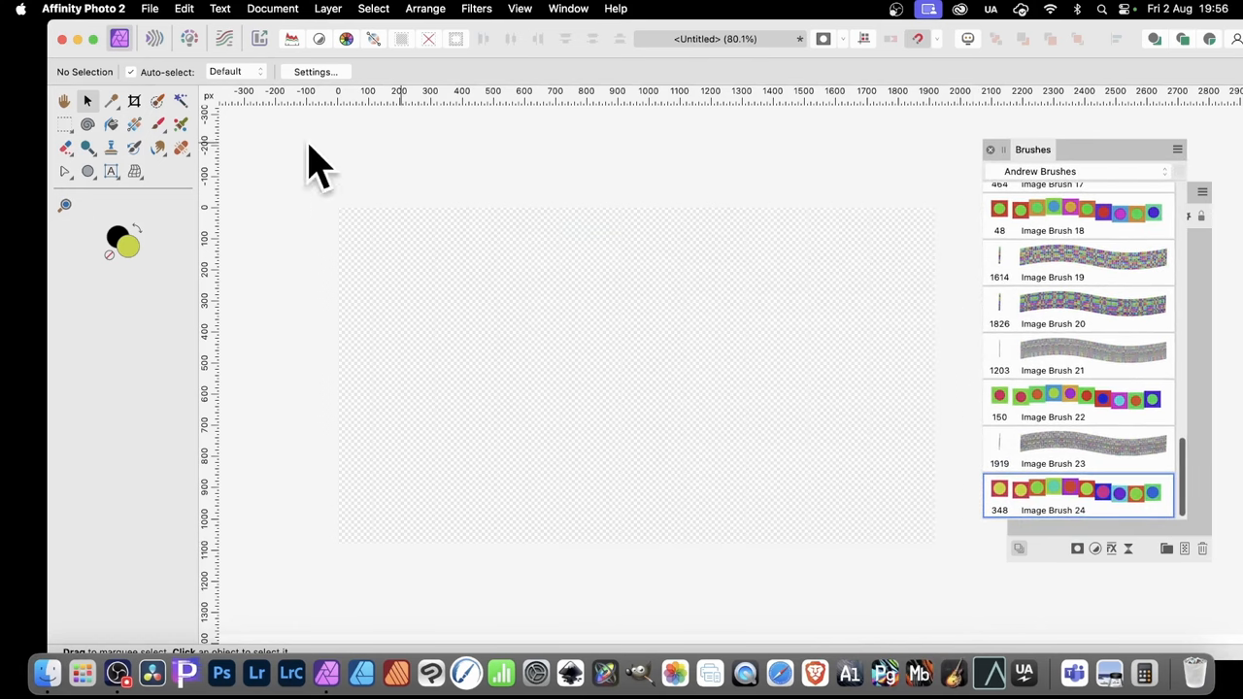
pyautogui.moveTo(117, 159)
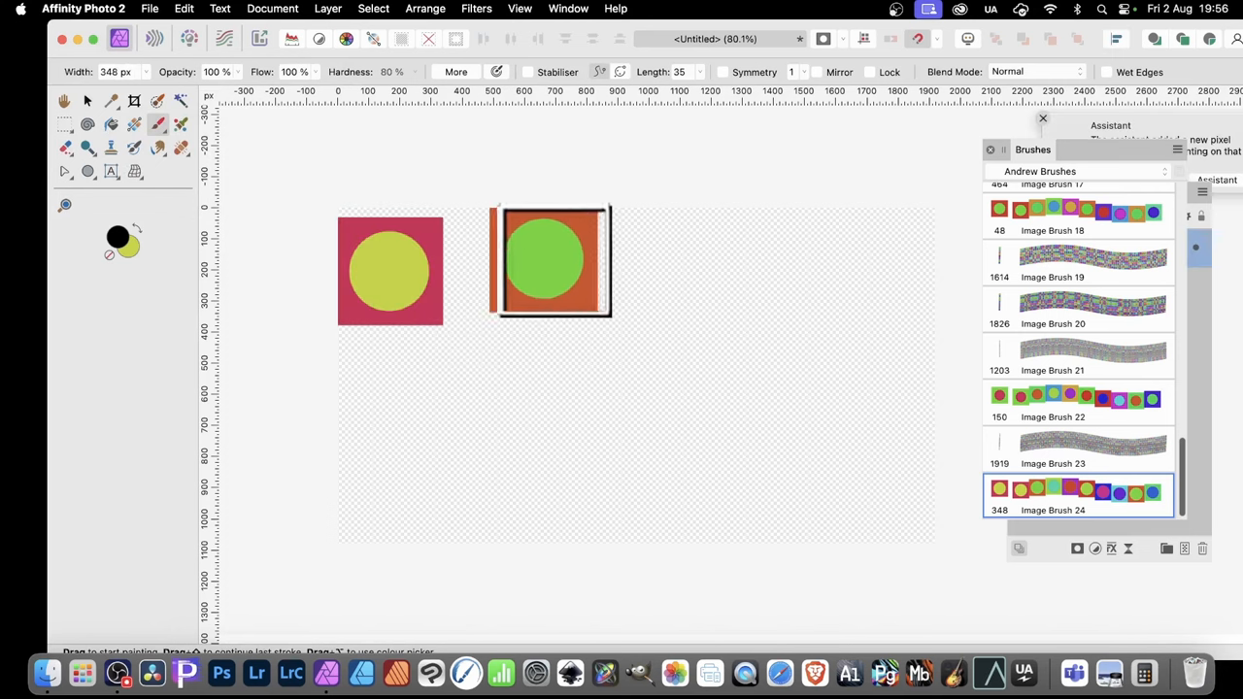
# - Paint a multicoloured test stroke with Image Brush 24 beside the original square
pyautogui.moveTo(552, 260); pyautogui.dragTo(880, 276)
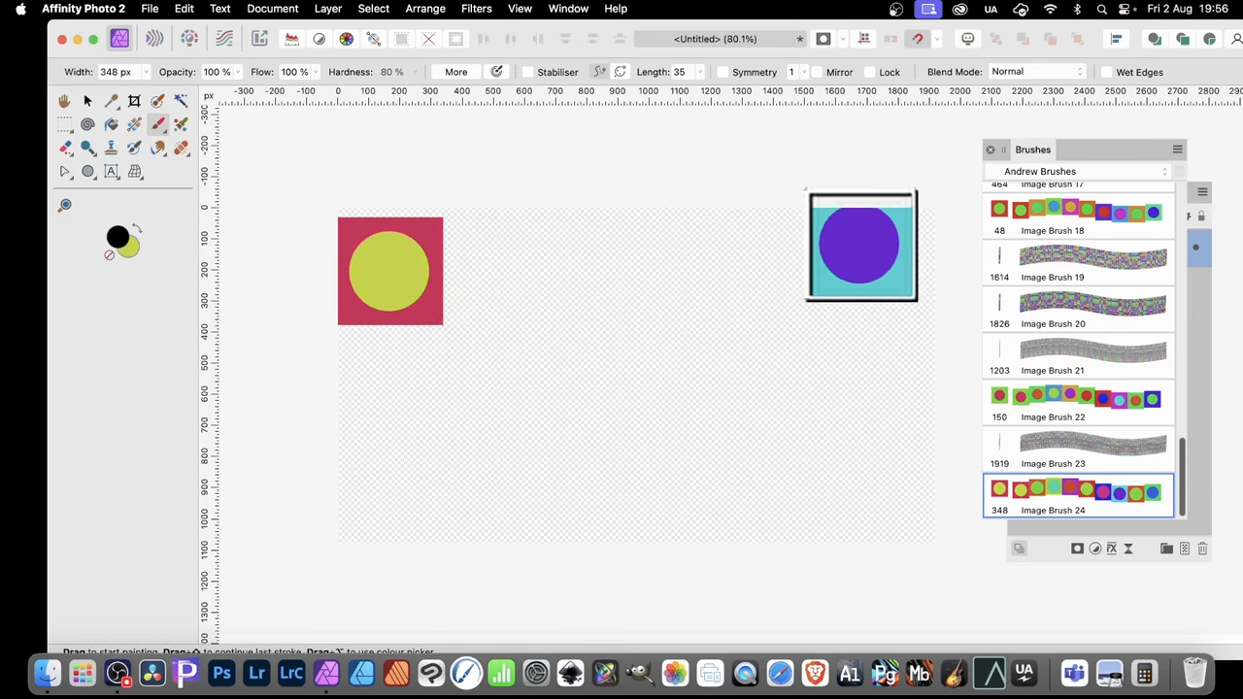
pyautogui.click(87, 171)
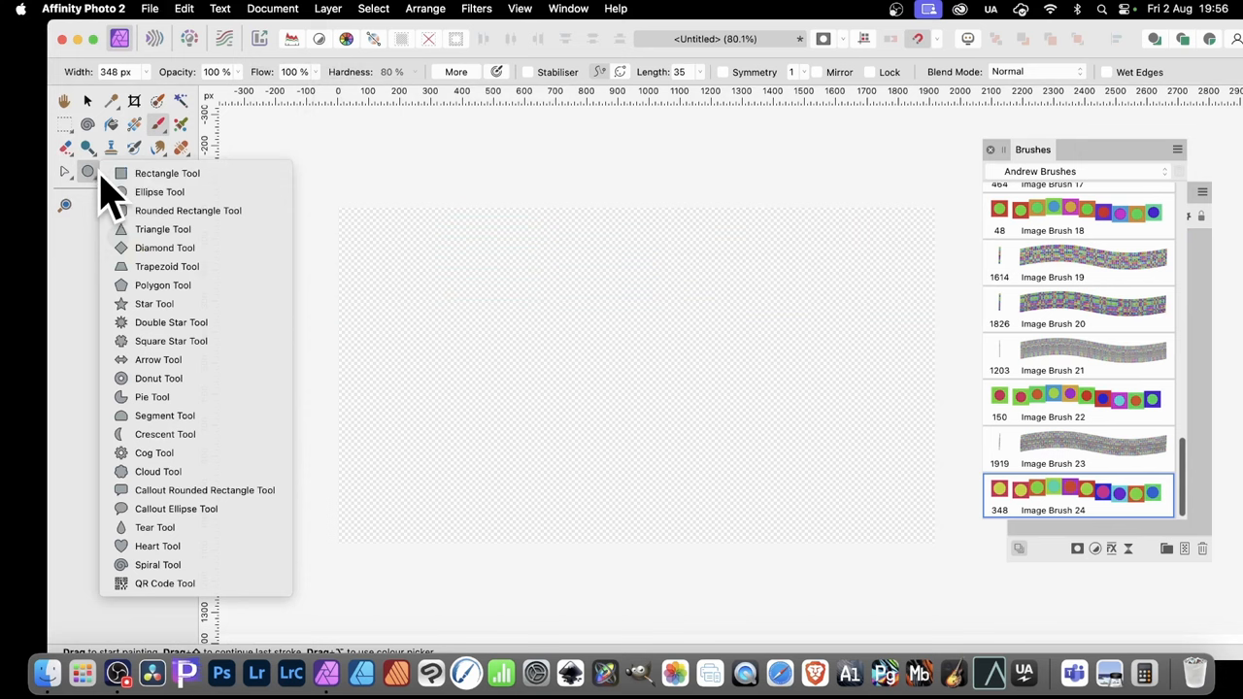
# - Draw a long thin yellow-green rectangle across the canvas with no stroke
pyautogui.click(167, 173)
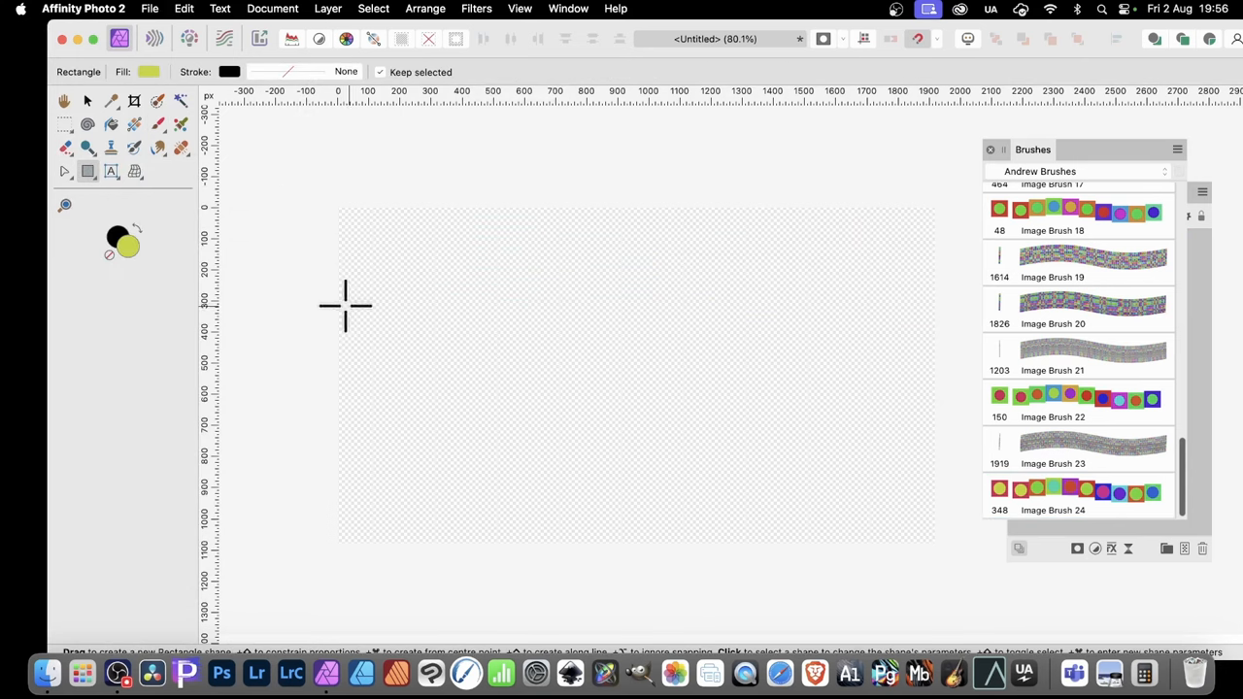
pyautogui.moveTo(346, 315); pyautogui.dragTo(936, 314)
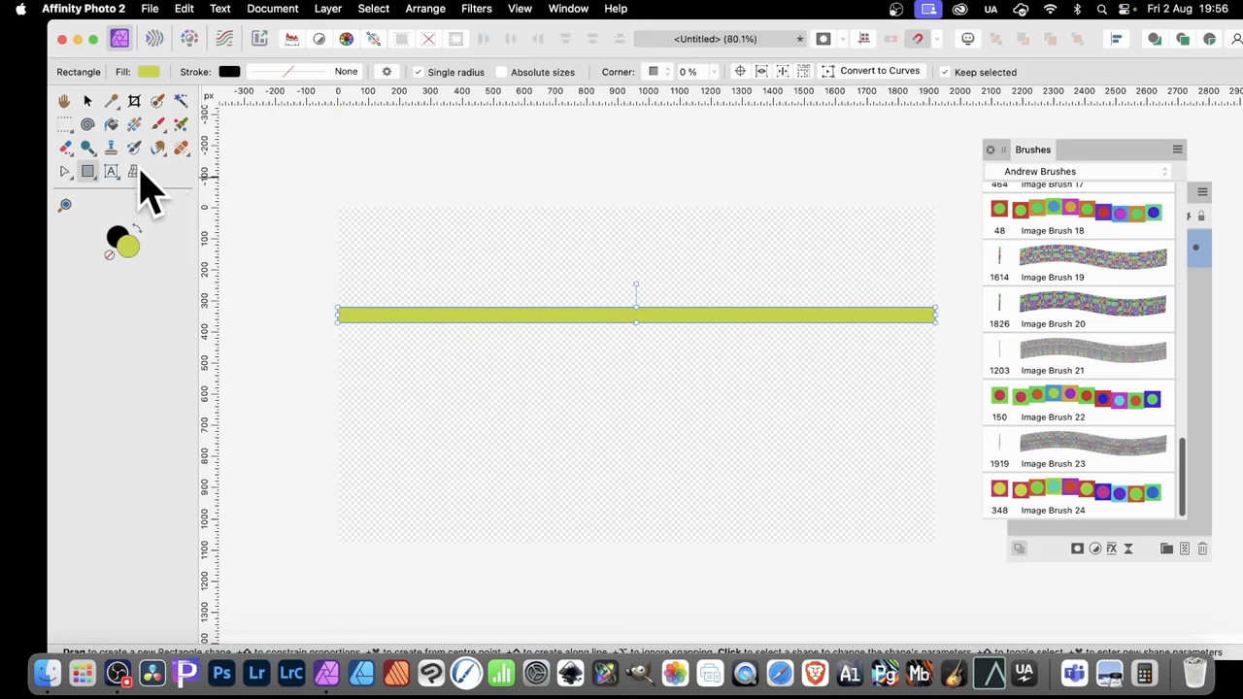
pyautogui.click(327, 8)
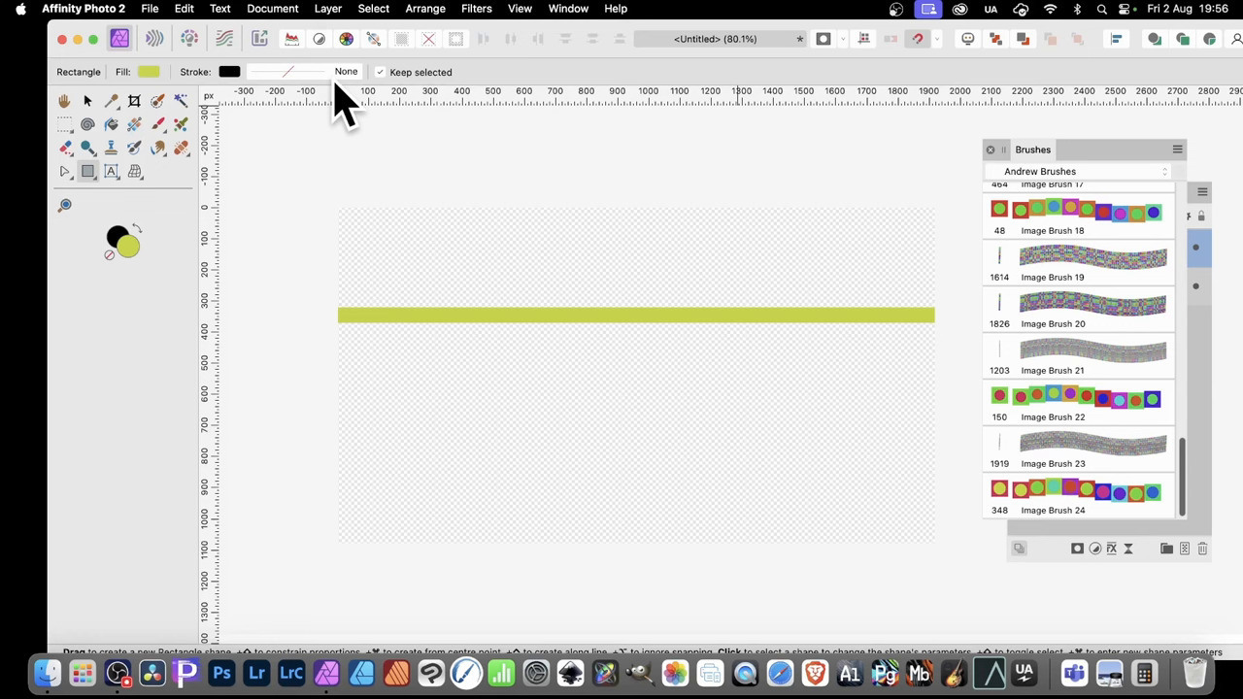
pyautogui.moveTo(159, 146)
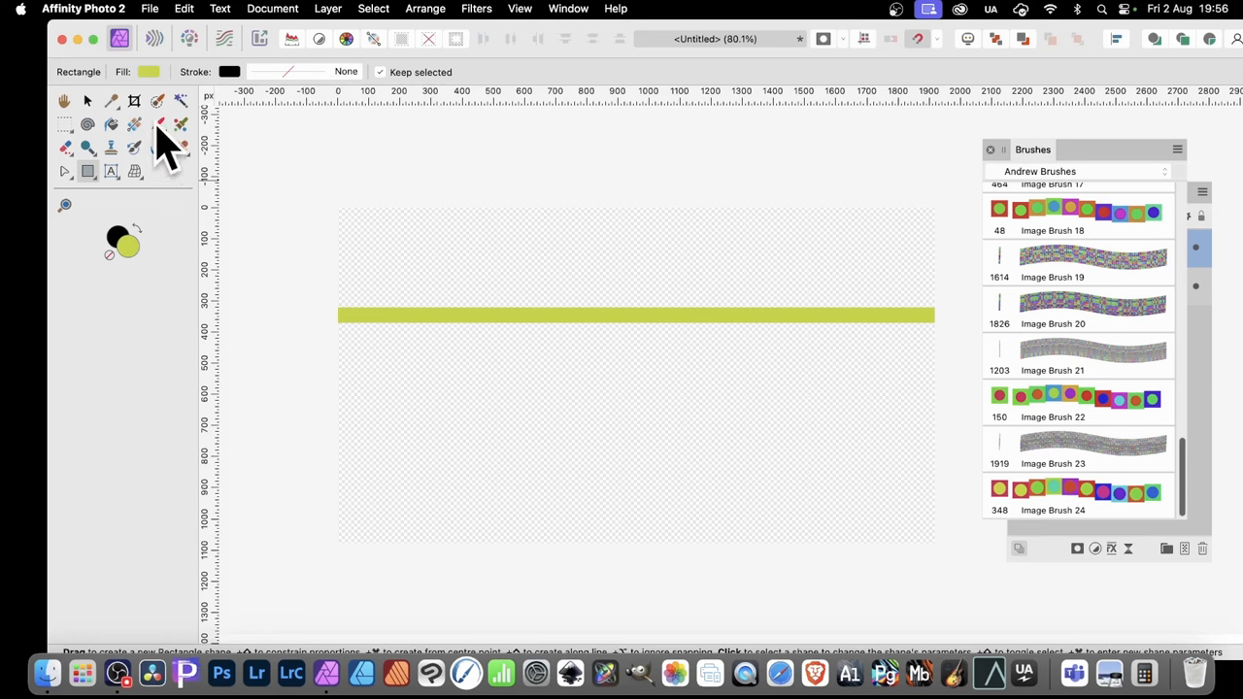
# - Paint a row of Image Brush 24 square stamps along the bar with the Paint Brush Tool
pyautogui.click(1078, 489)
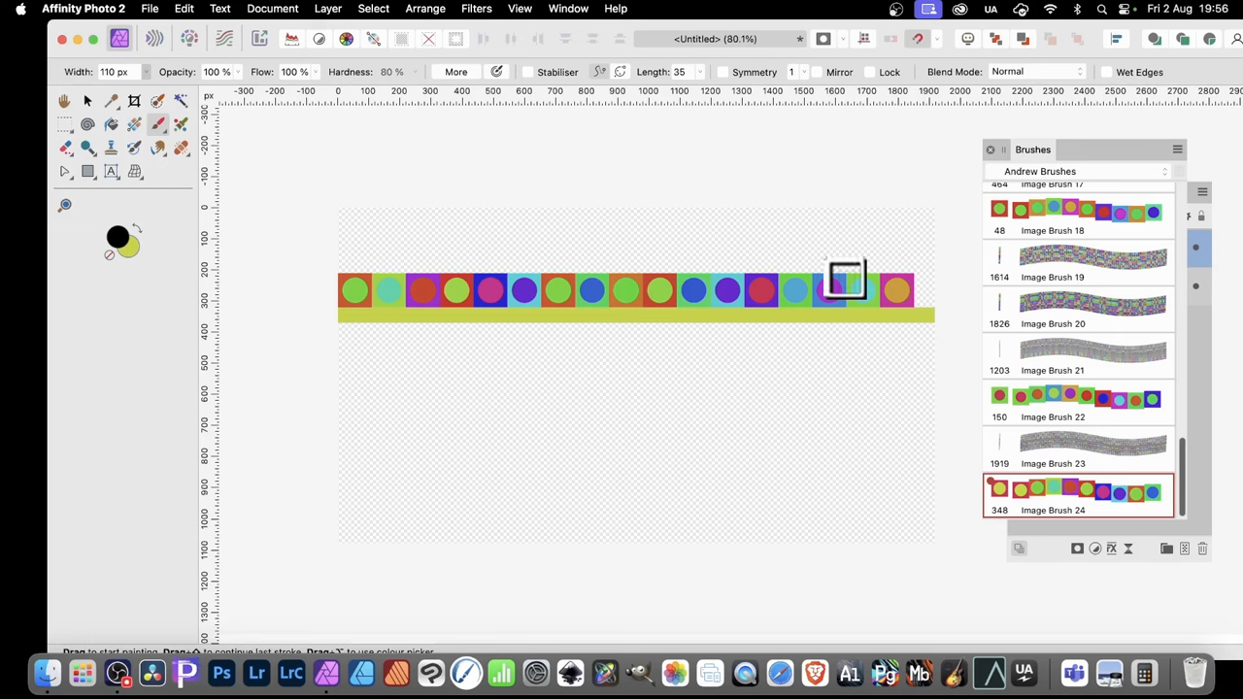
pyautogui.click(85, 101)
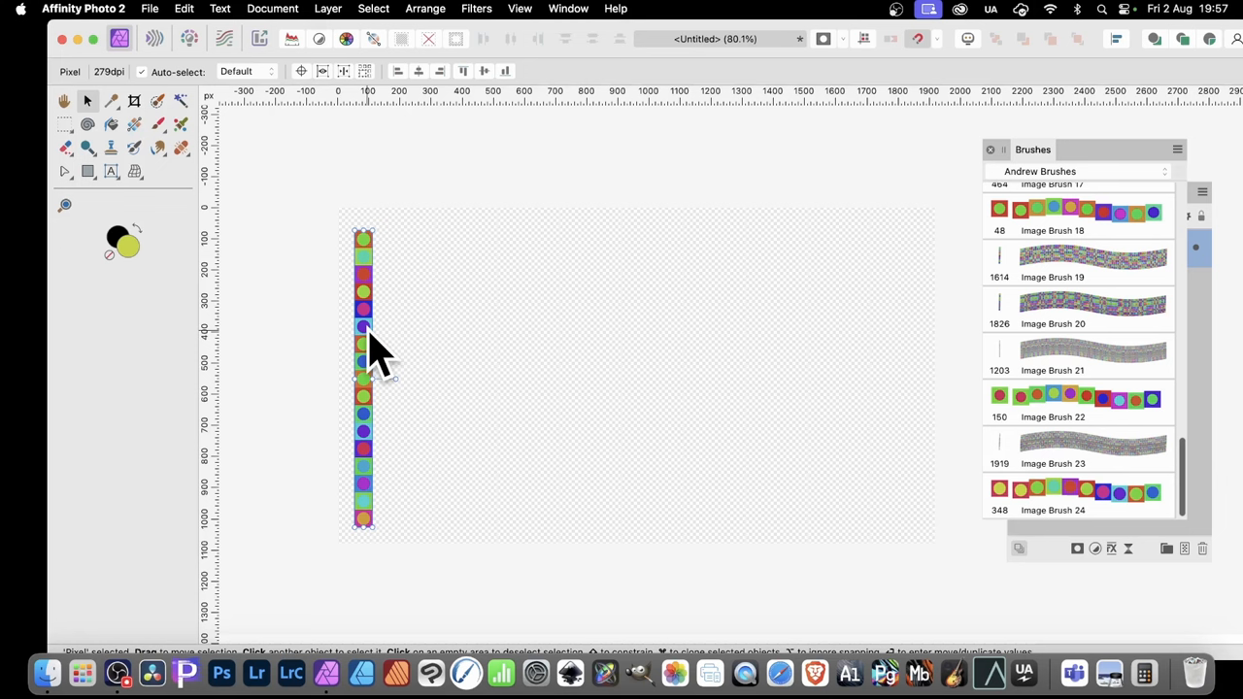
pyautogui.moveTo(431, 23)
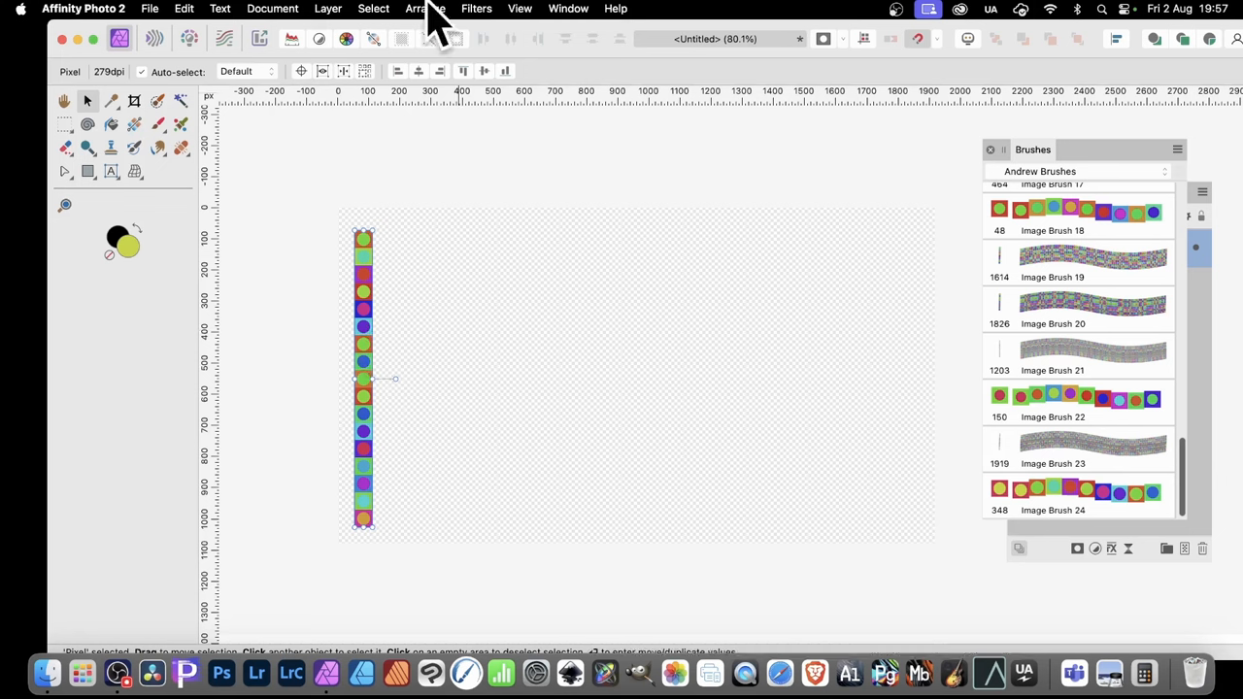
pyautogui.moveTo(295, 354)
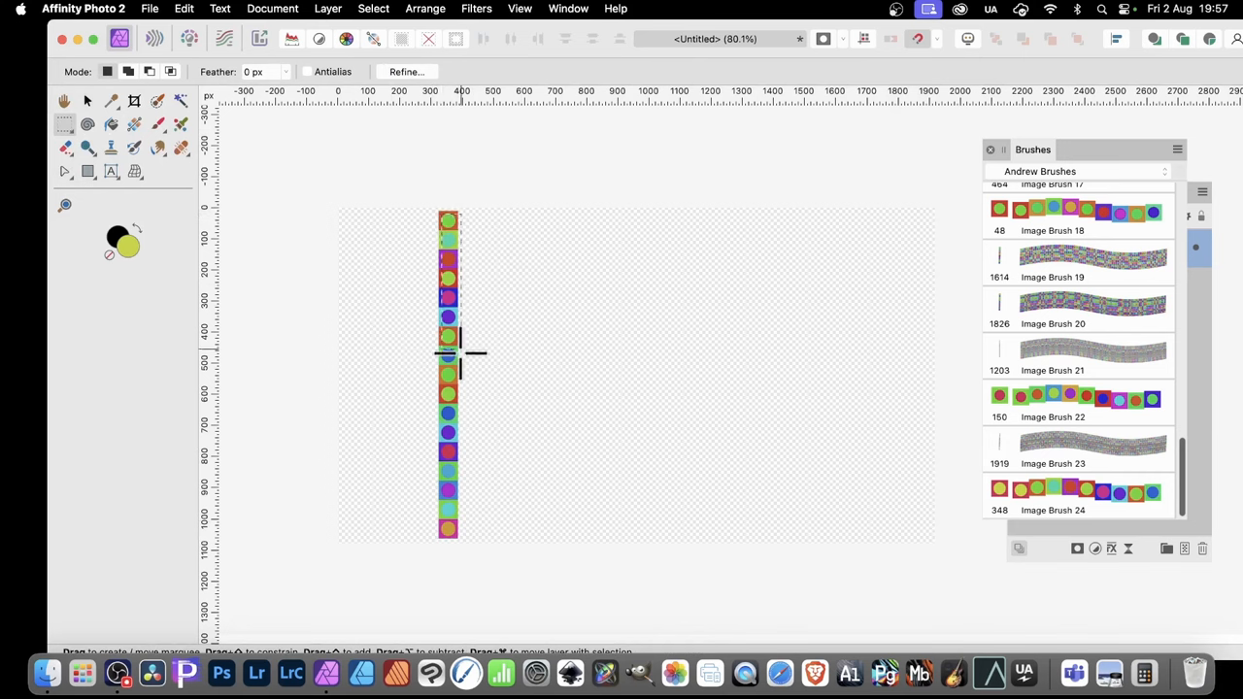
pyautogui.moveTo(490, 340)
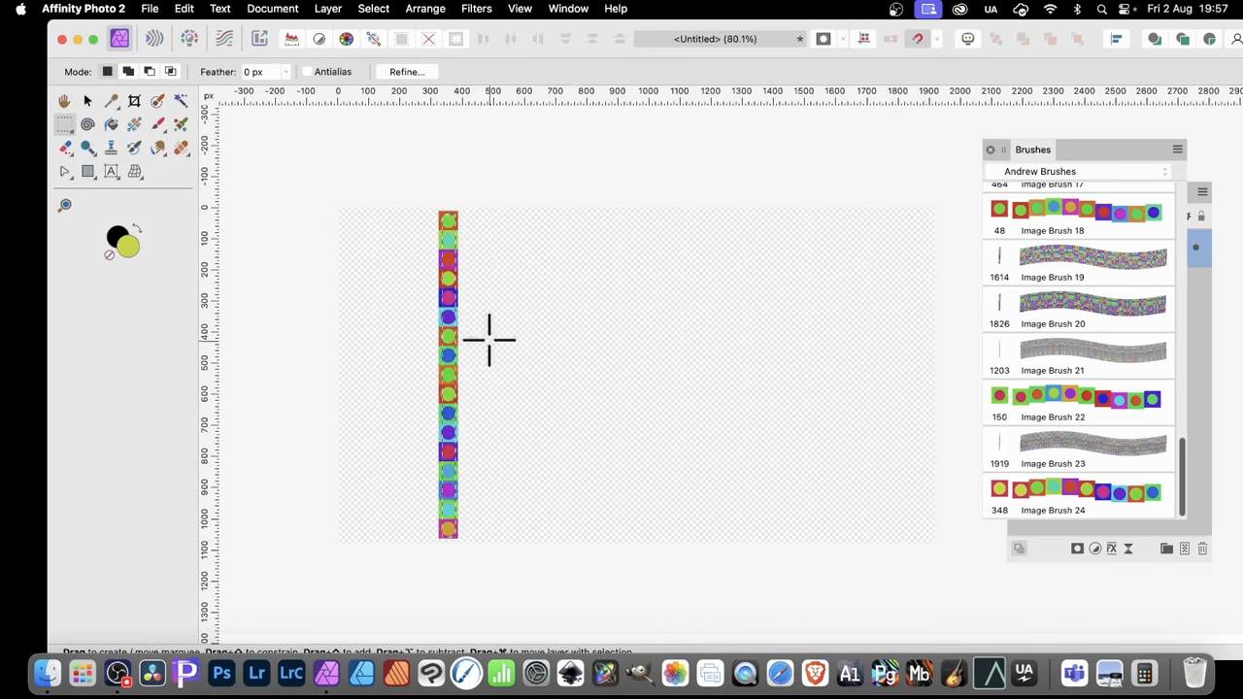
pyautogui.moveTo(362, 295)
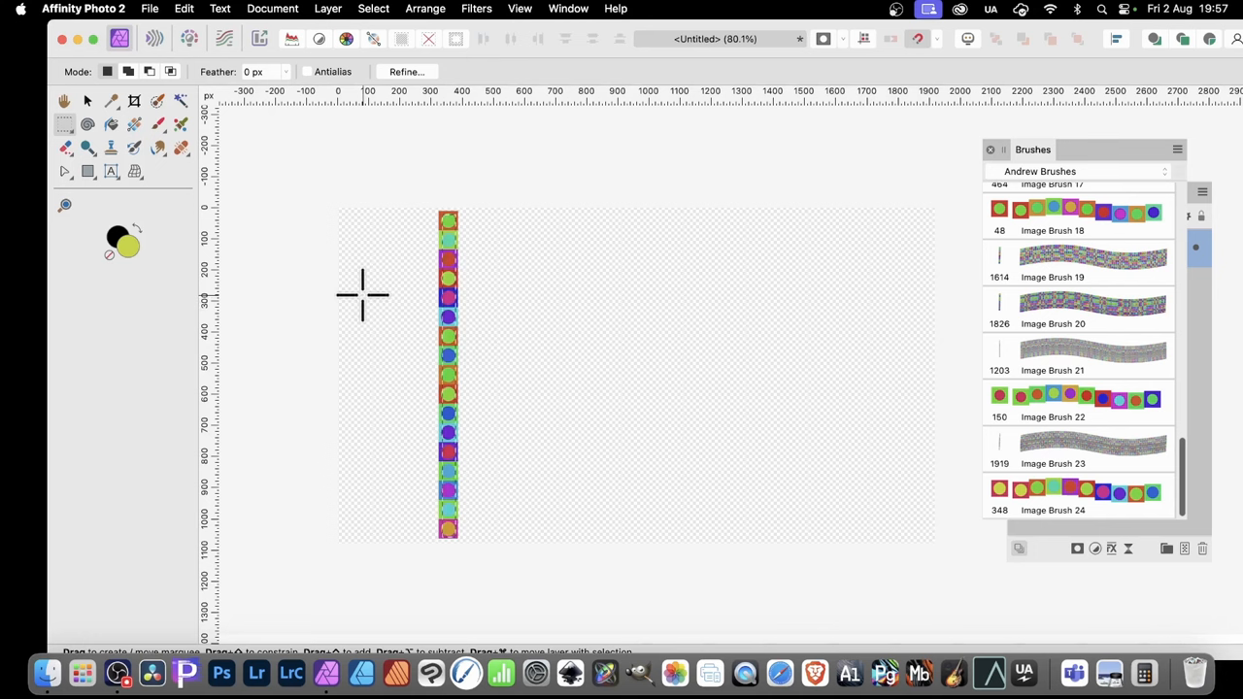
# - Deselect the marquee and create Image Brush 25 from the vertical strip via New Brush From Selection
pyautogui.click(373, 8)
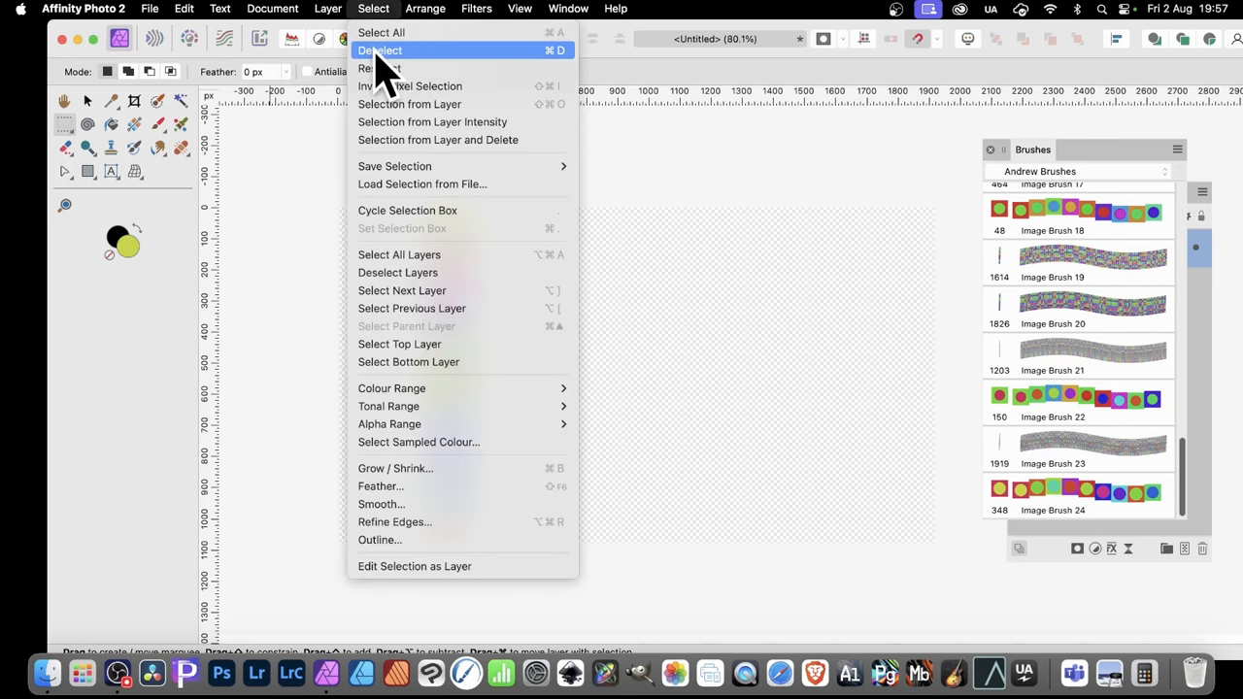
pyautogui.click(381, 51)
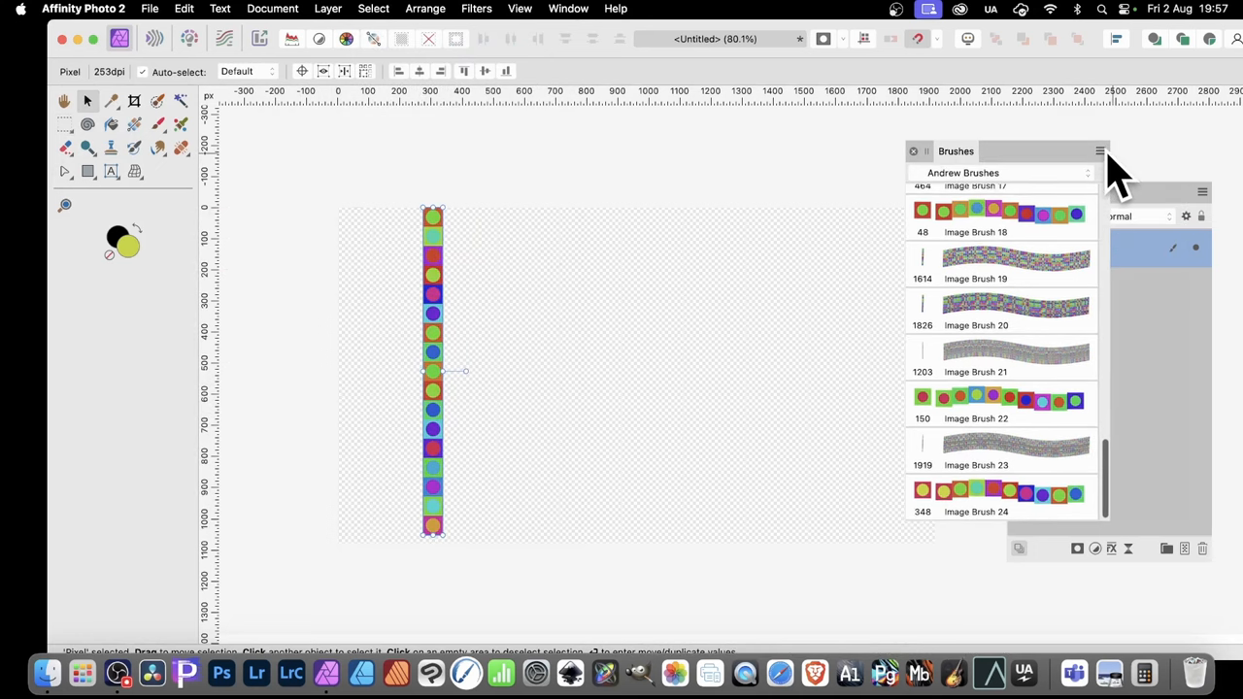
pyautogui.click(1099, 152)
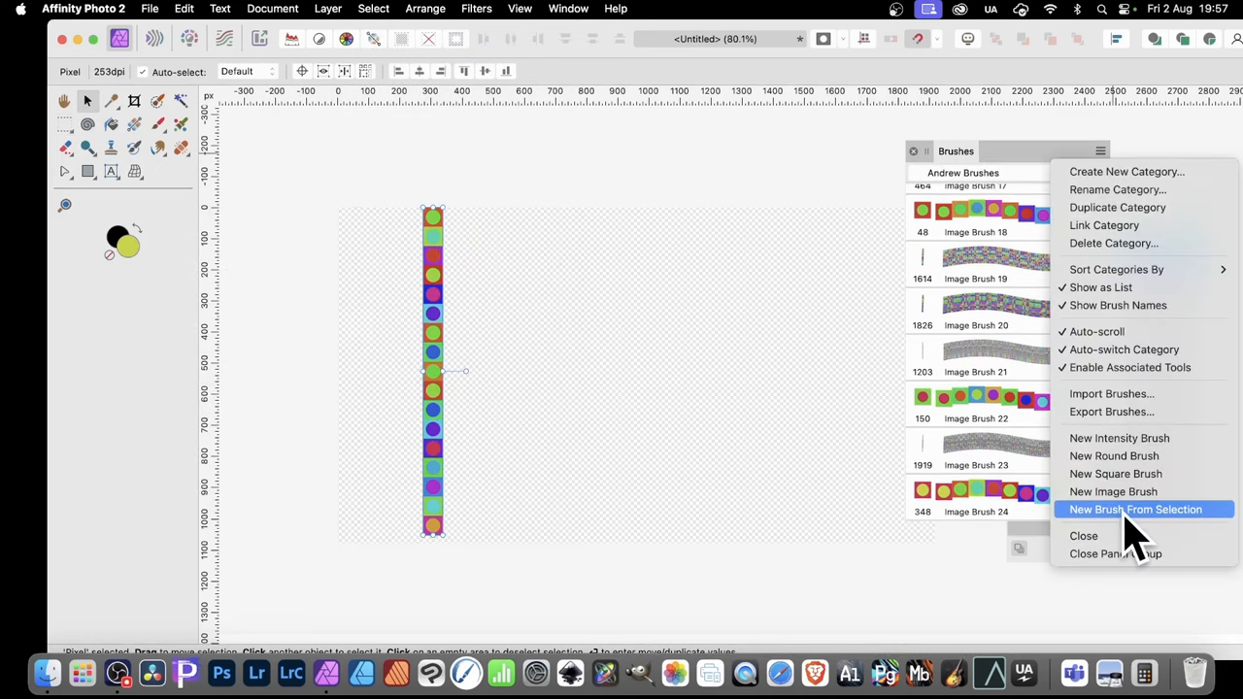
pyautogui.click(1134, 509)
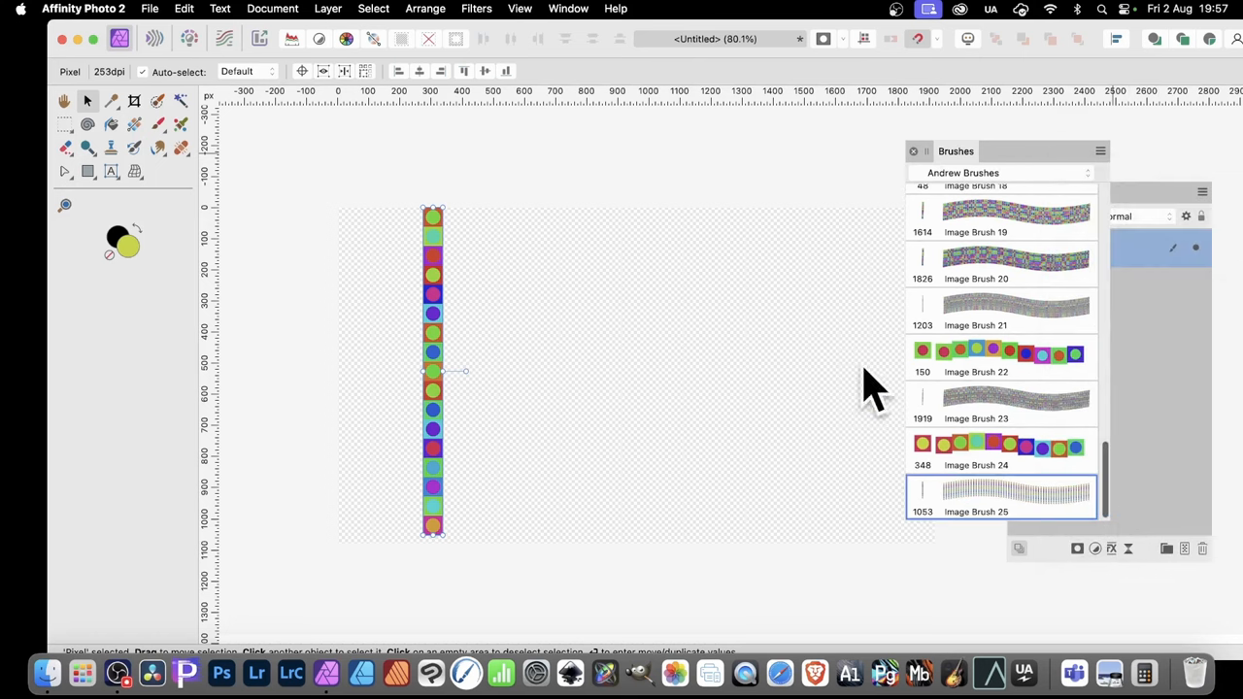
pyautogui.moveTo(1025, 490)
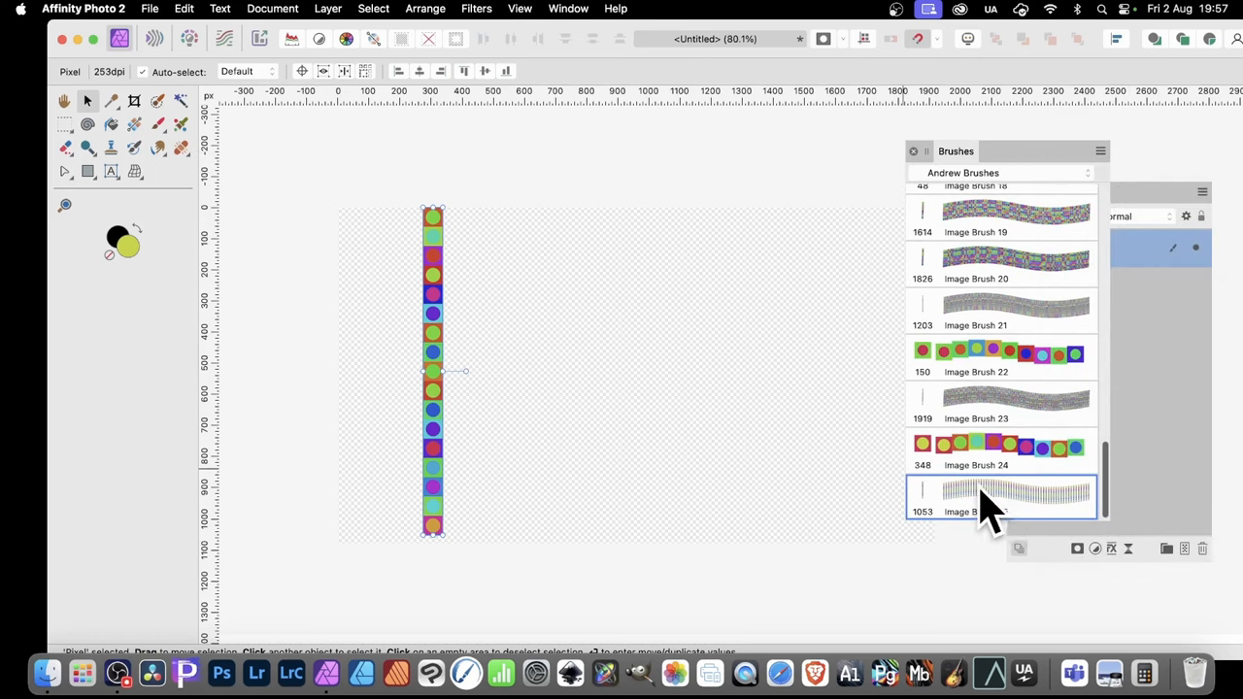
# - Tighten Image Brush 25's spacing to 6 % in its General settings
pyautogui.doubleClick(1016, 493)
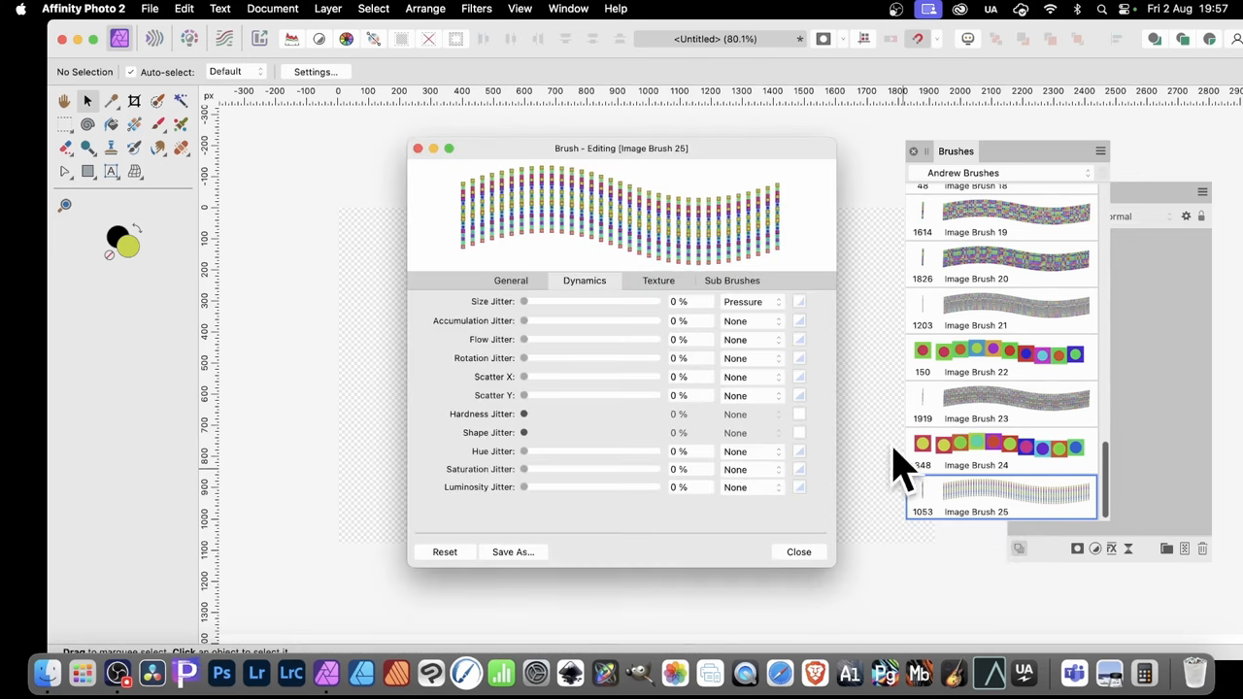
pyautogui.moveTo(581, 447)
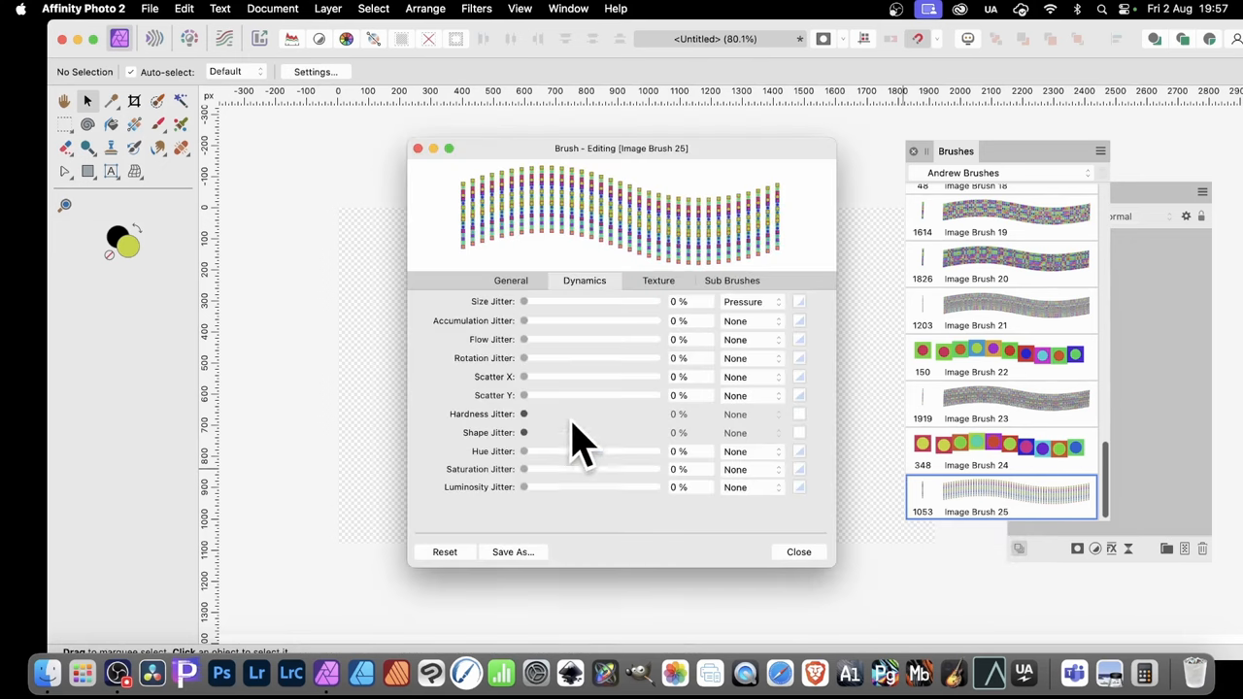
pyautogui.click(508, 280)
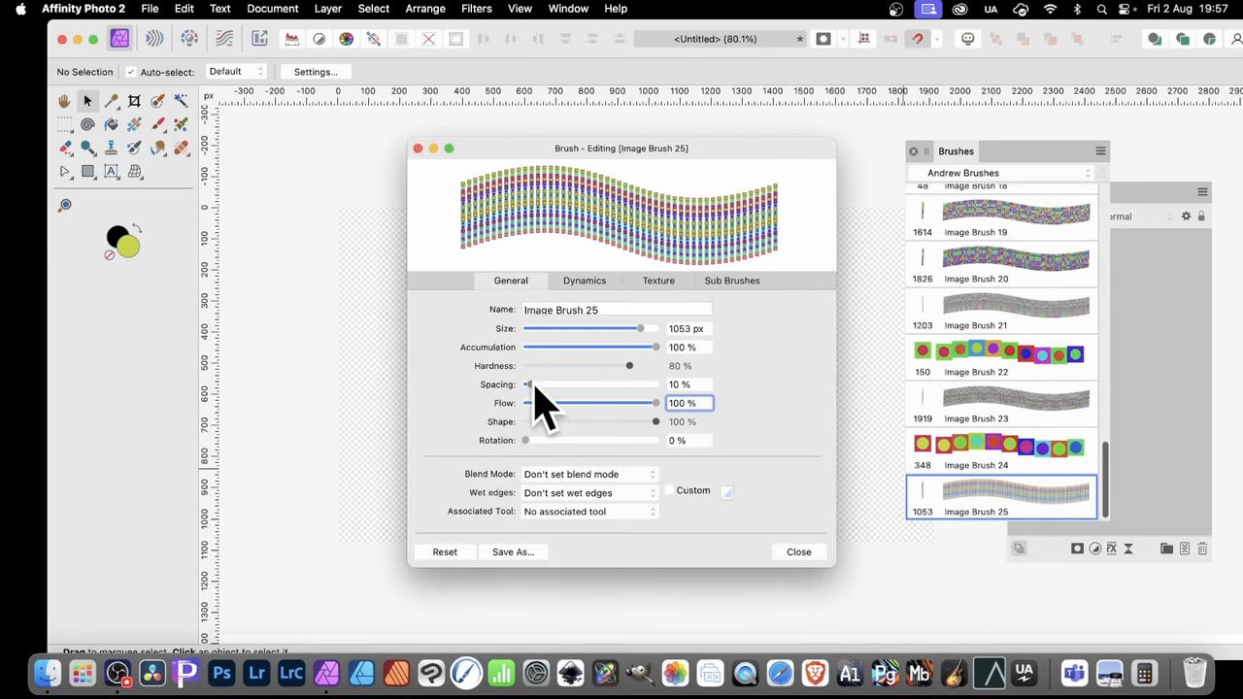
pyautogui.moveTo(529, 384); pyautogui.dragTo(524, 385)
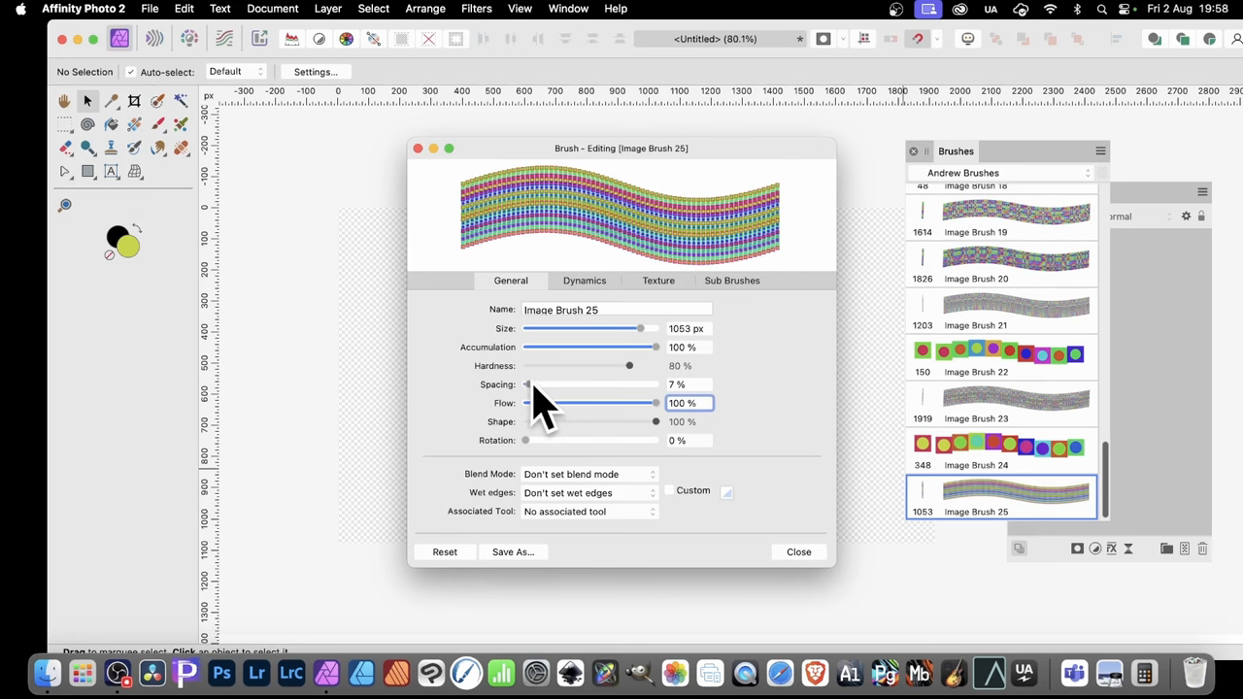
pyautogui.moveTo(529, 385); pyautogui.dragTo(524, 385)
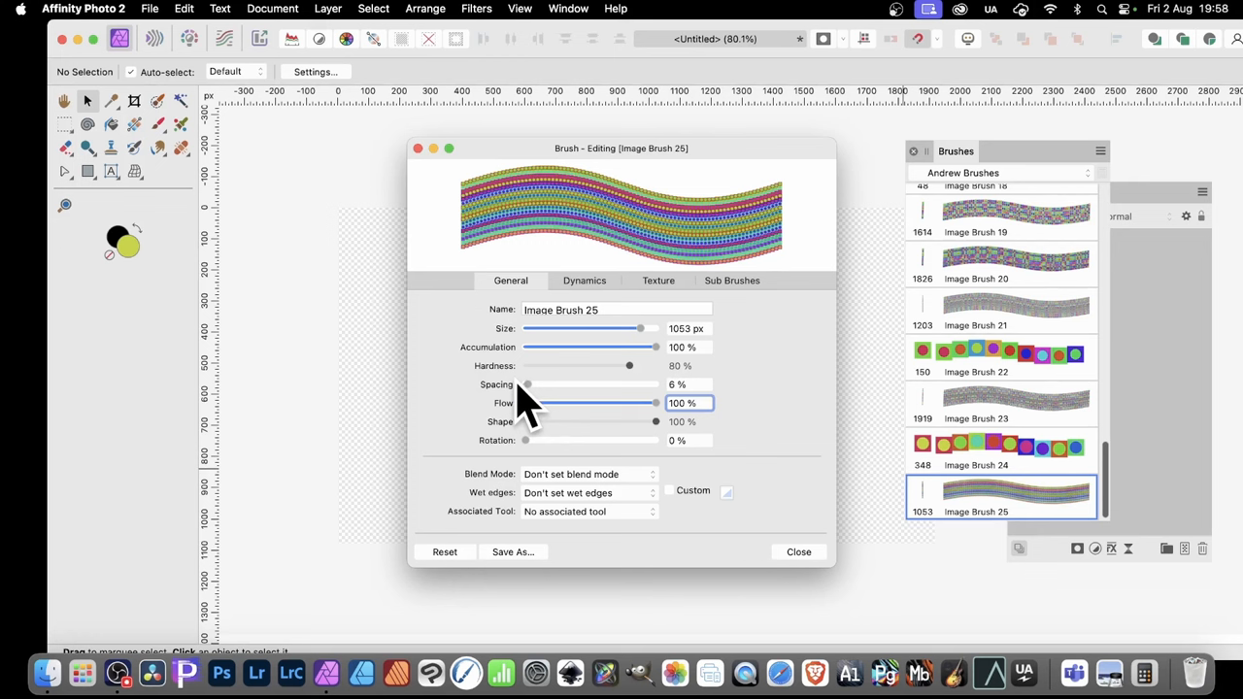
pyautogui.moveTo(690, 408)
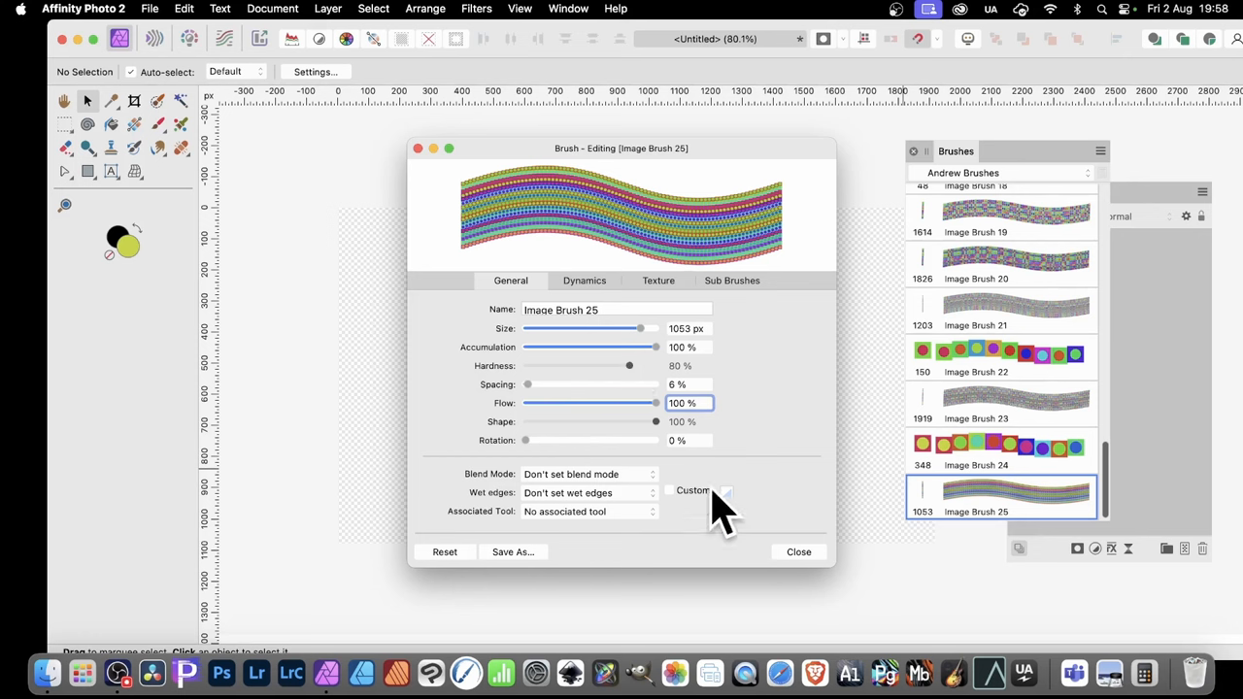
pyautogui.moveTo(598, 301)
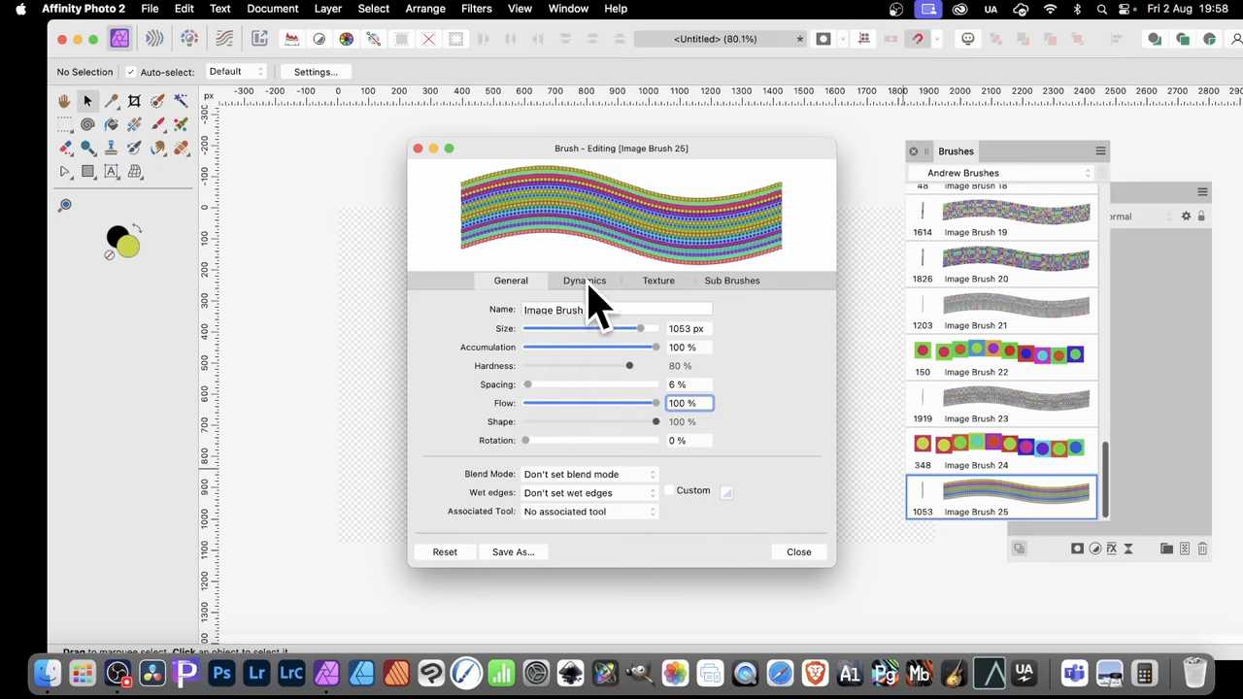
# - Raise Hue Jitter to 100 % under Dynamics and close the brush editor
pyautogui.click(584, 280)
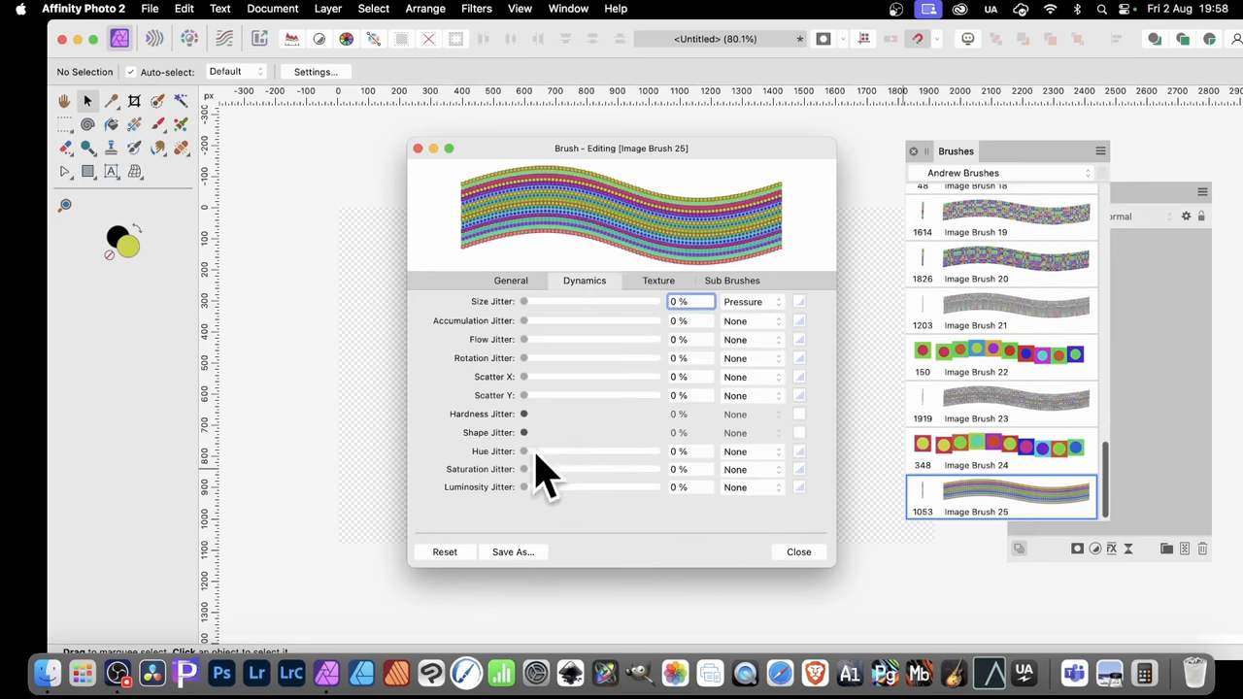
pyautogui.moveTo(524, 450); pyautogui.dragTo(657, 451)
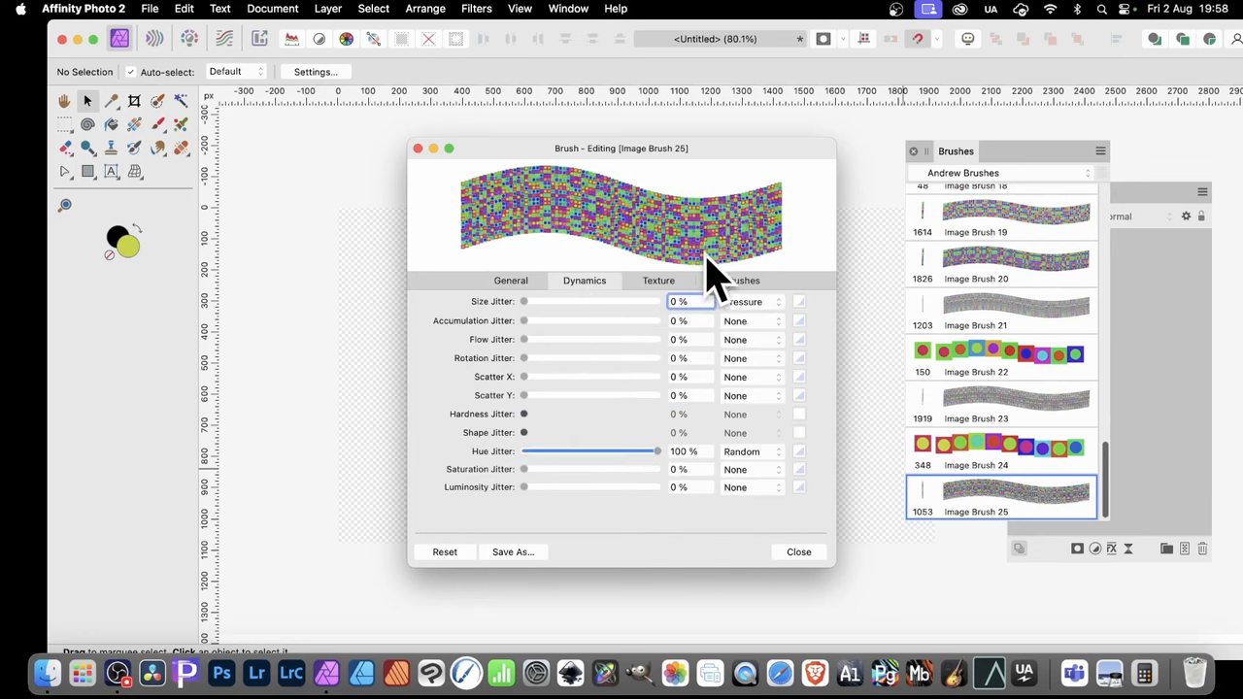
pyautogui.click(798, 552)
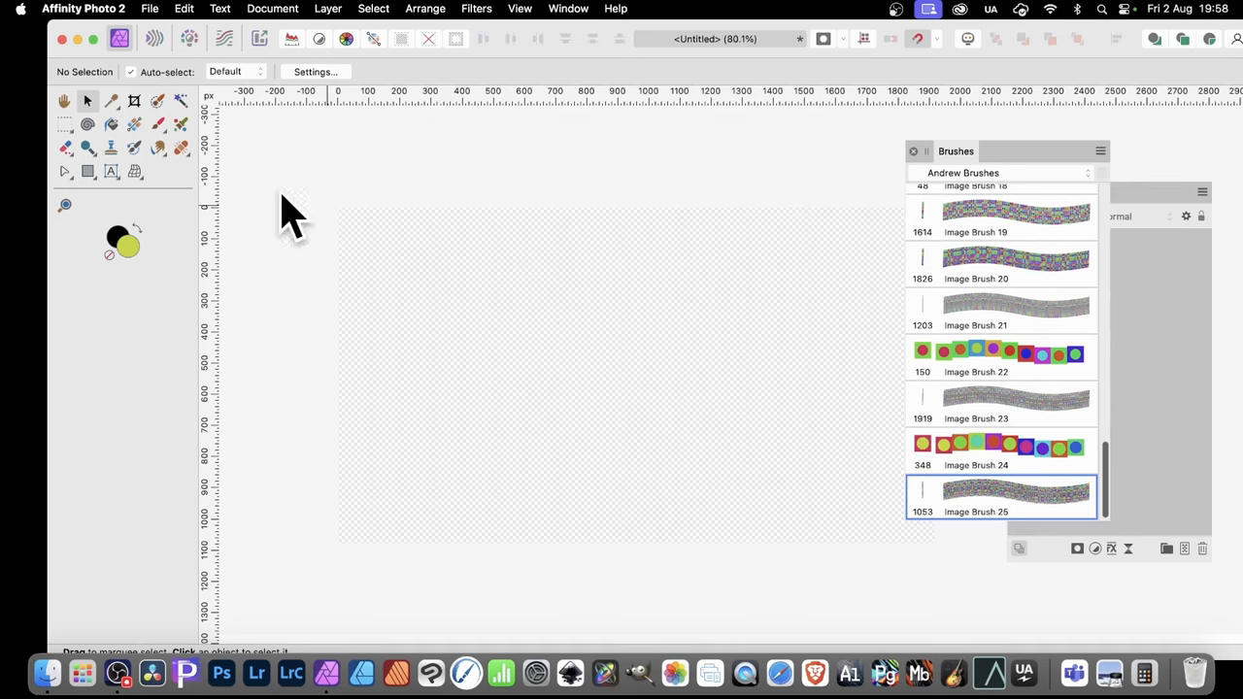
pyautogui.moveTo(74, 159)
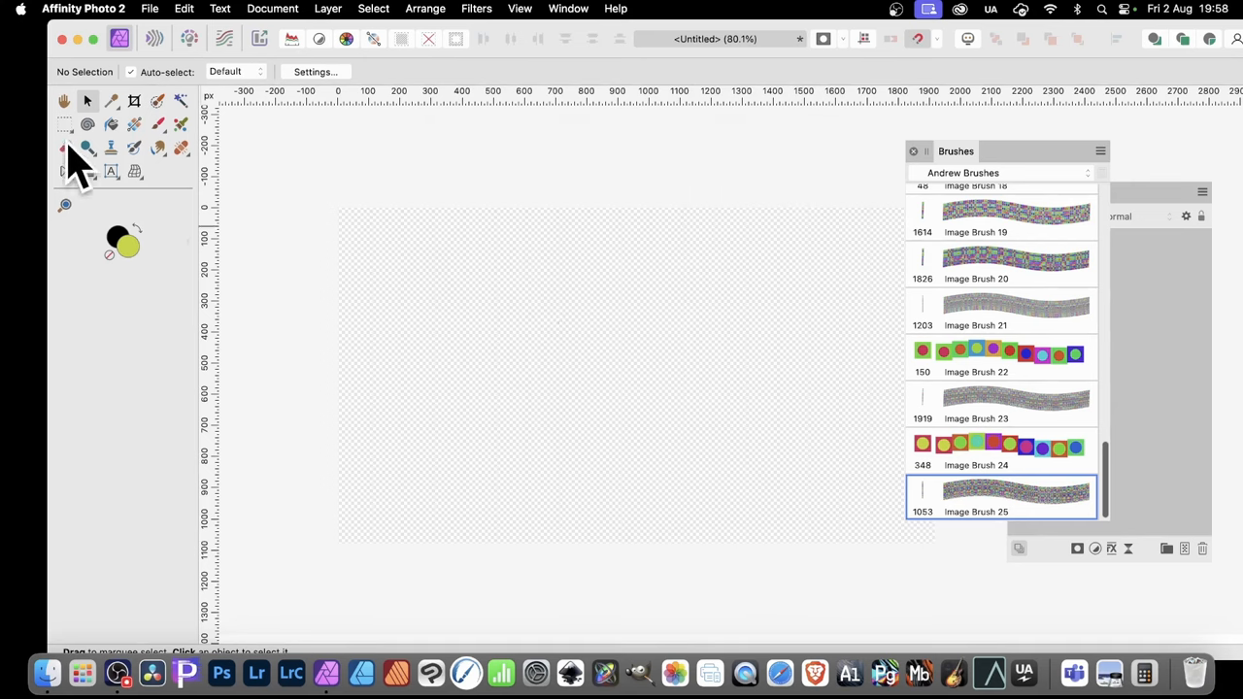
# - Paint a vertical test stroke on the canvas with Image Brush 25
pyautogui.click(157, 124)
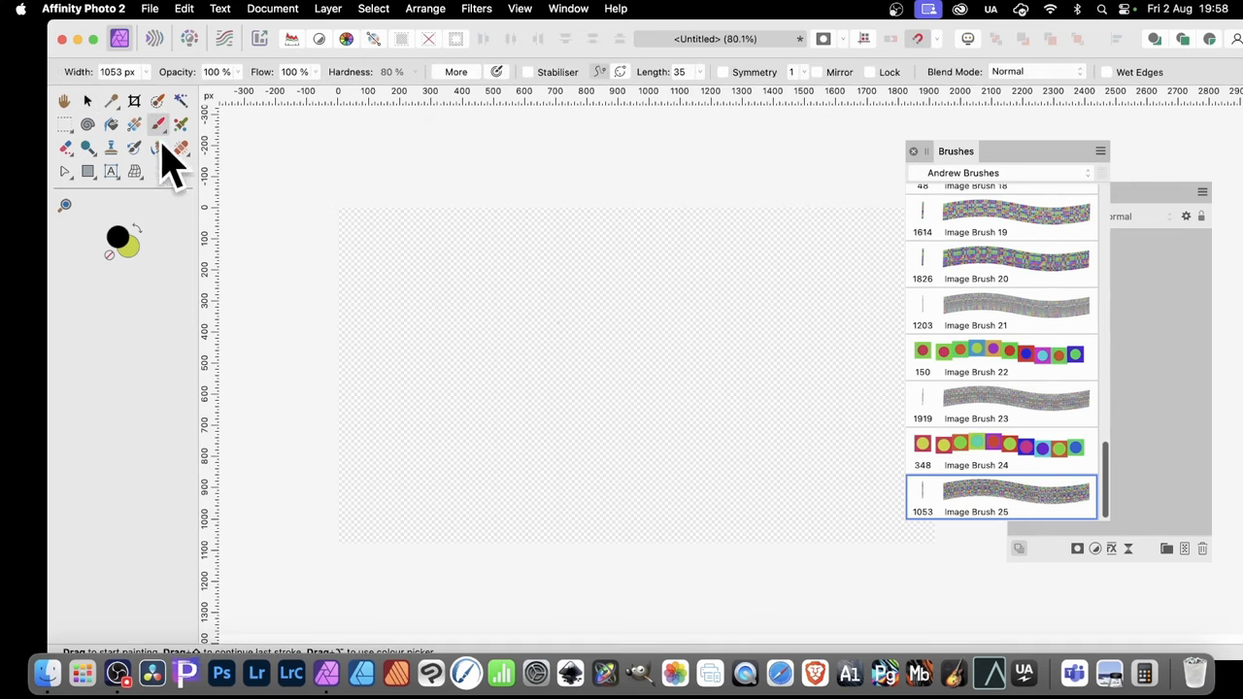
pyautogui.moveTo(350, 210); pyautogui.dragTo(350, 540)
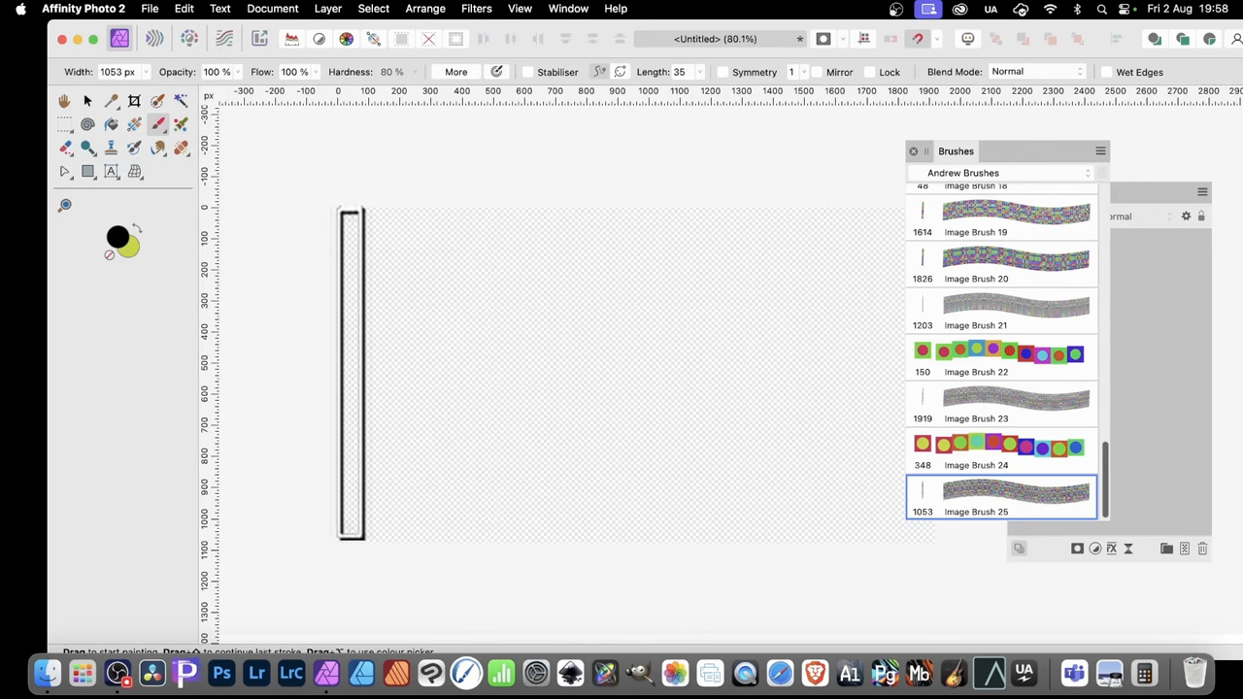